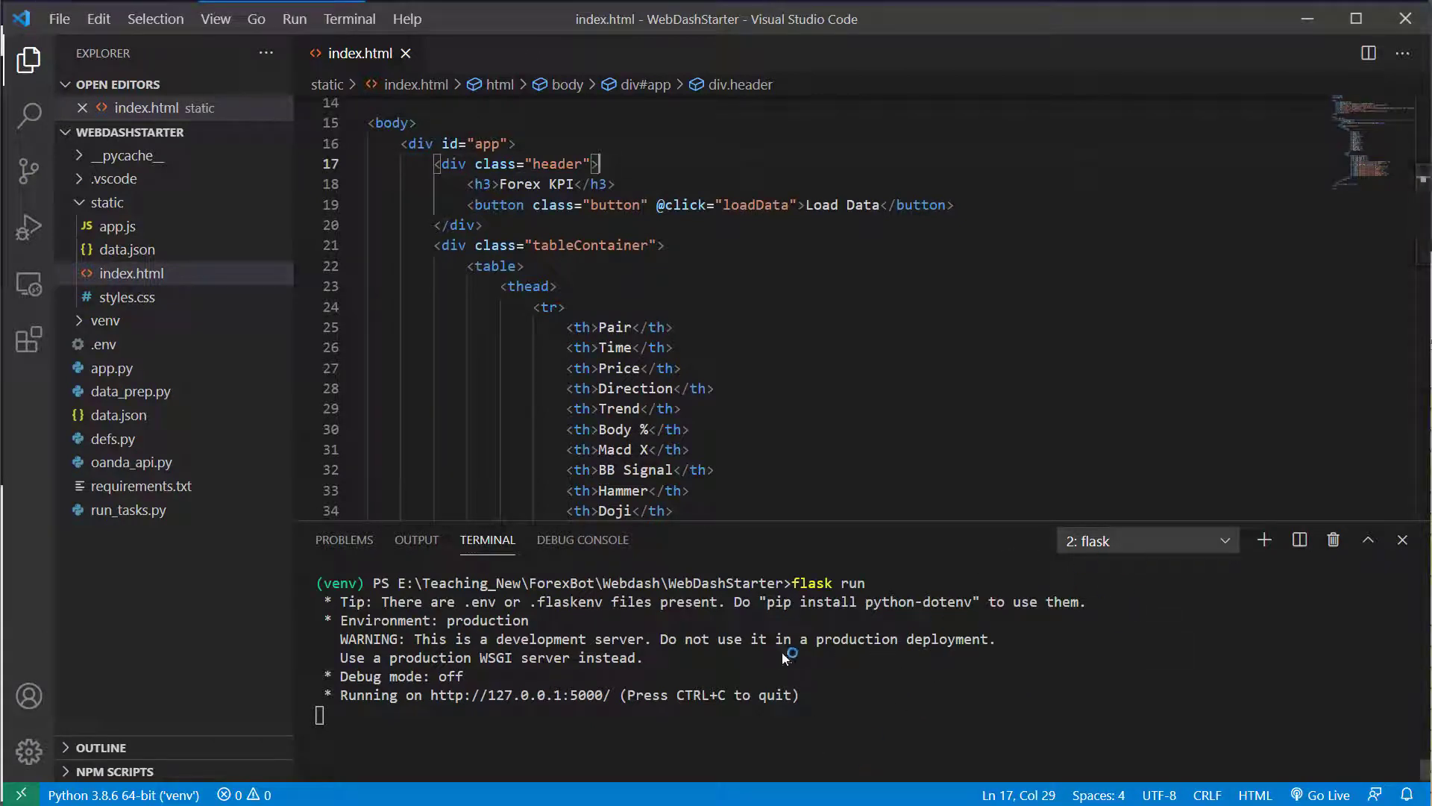
pyautogui.moveTo(972, 652)
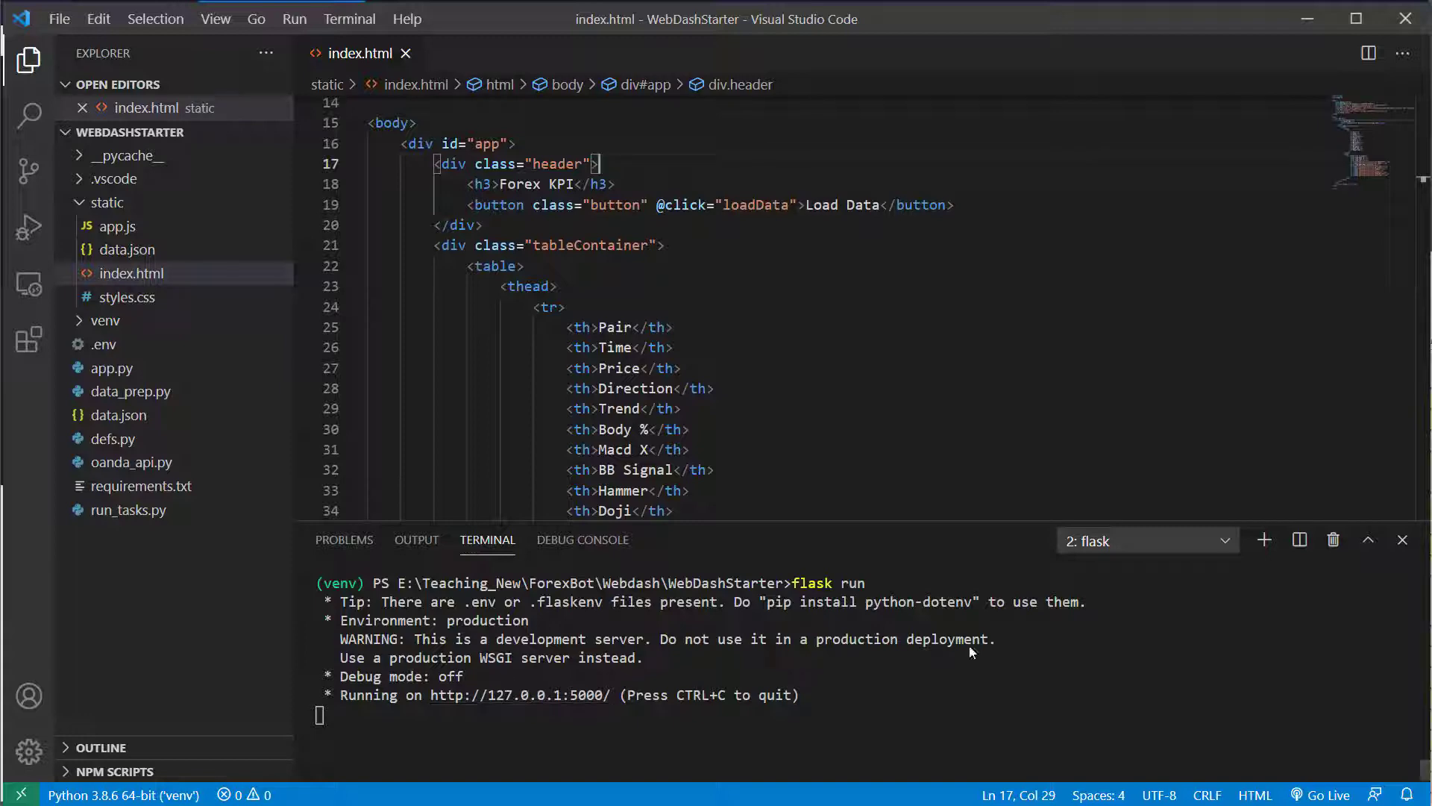
# Switch the terminal panel from the flask session to the python session fetching Oanda candle data.
pyautogui.click(1145, 540)
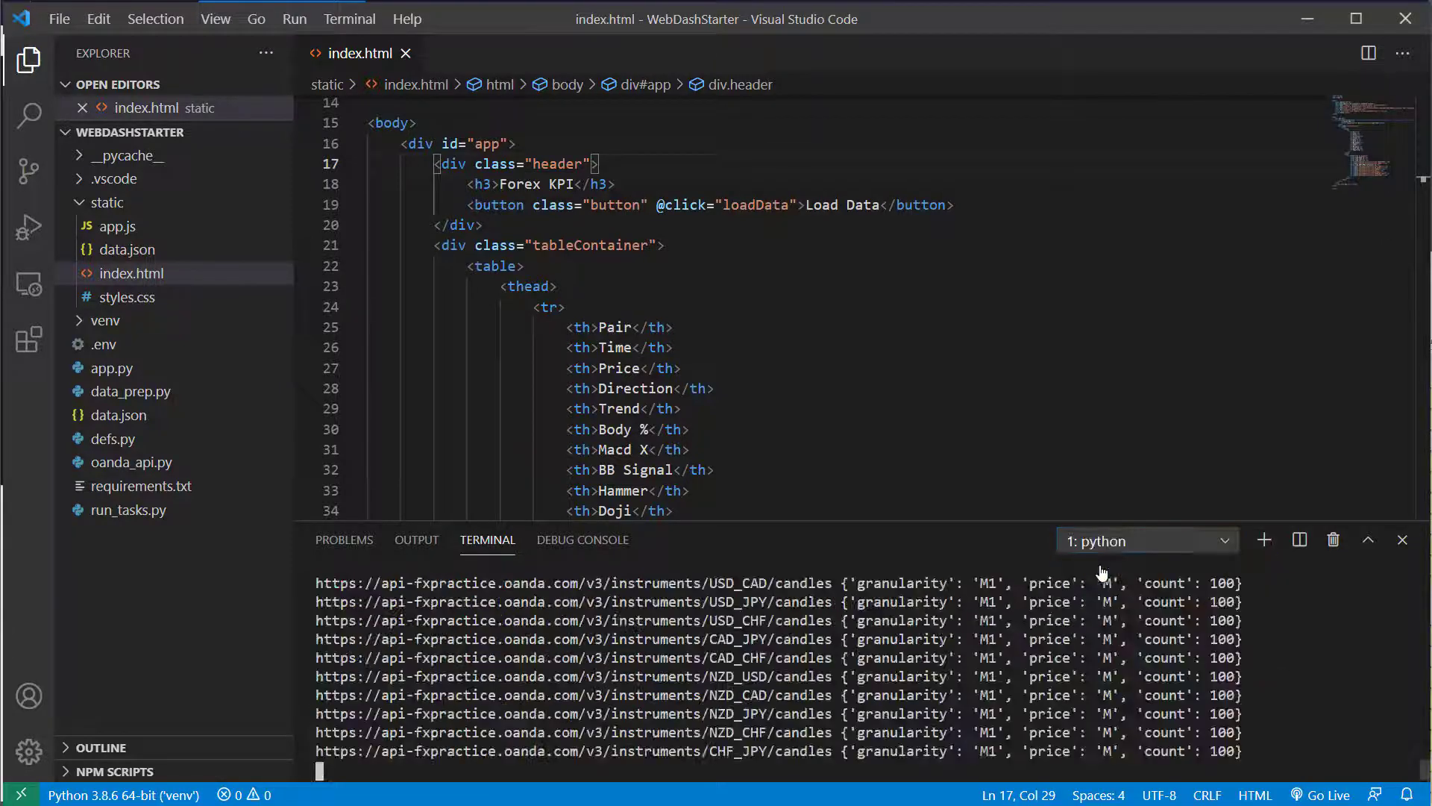
pyautogui.moveTo(1184, 680)
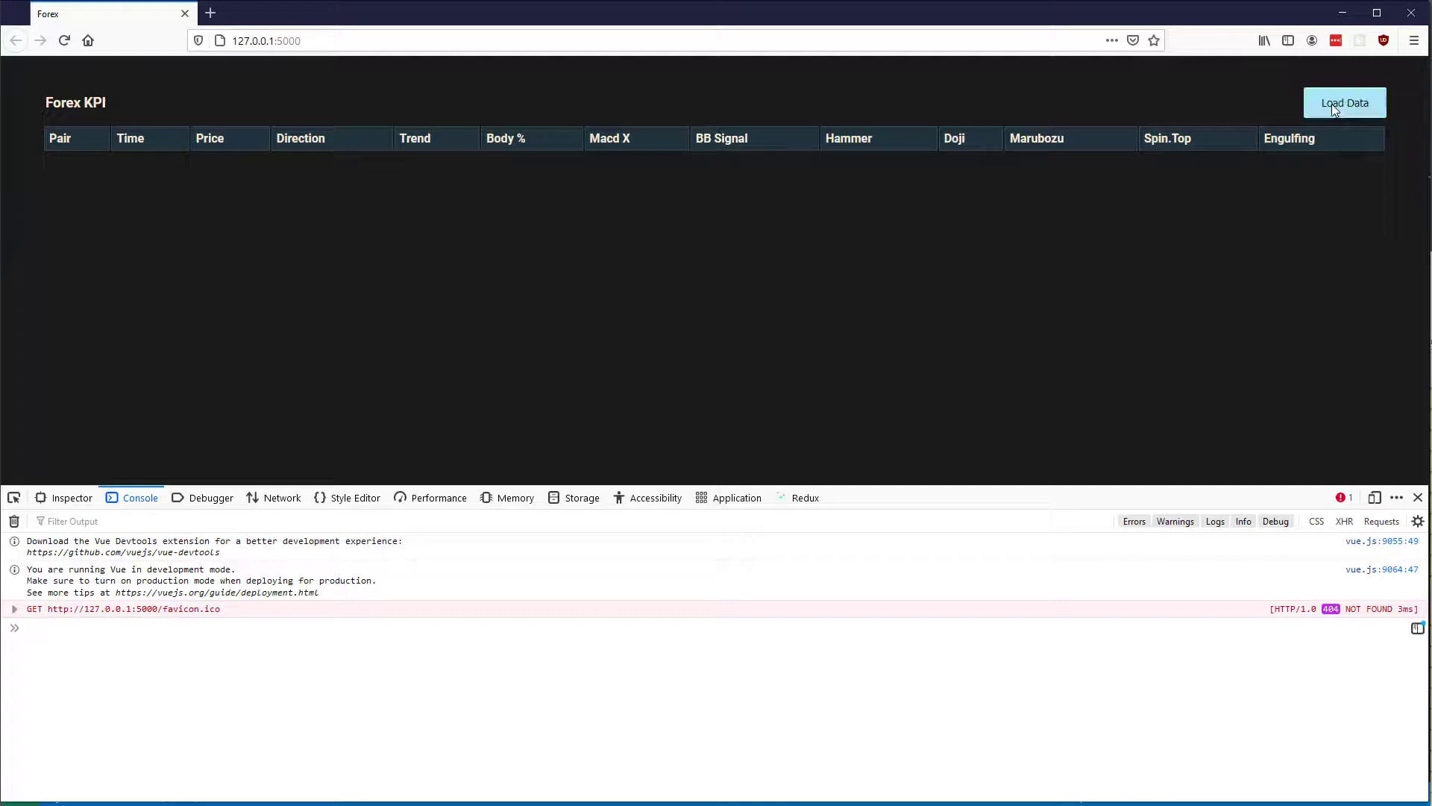
# Load data into the Forex KPI table and observe the empty result with a BODY_PERC TypeError.
pyautogui.click(1344, 103)
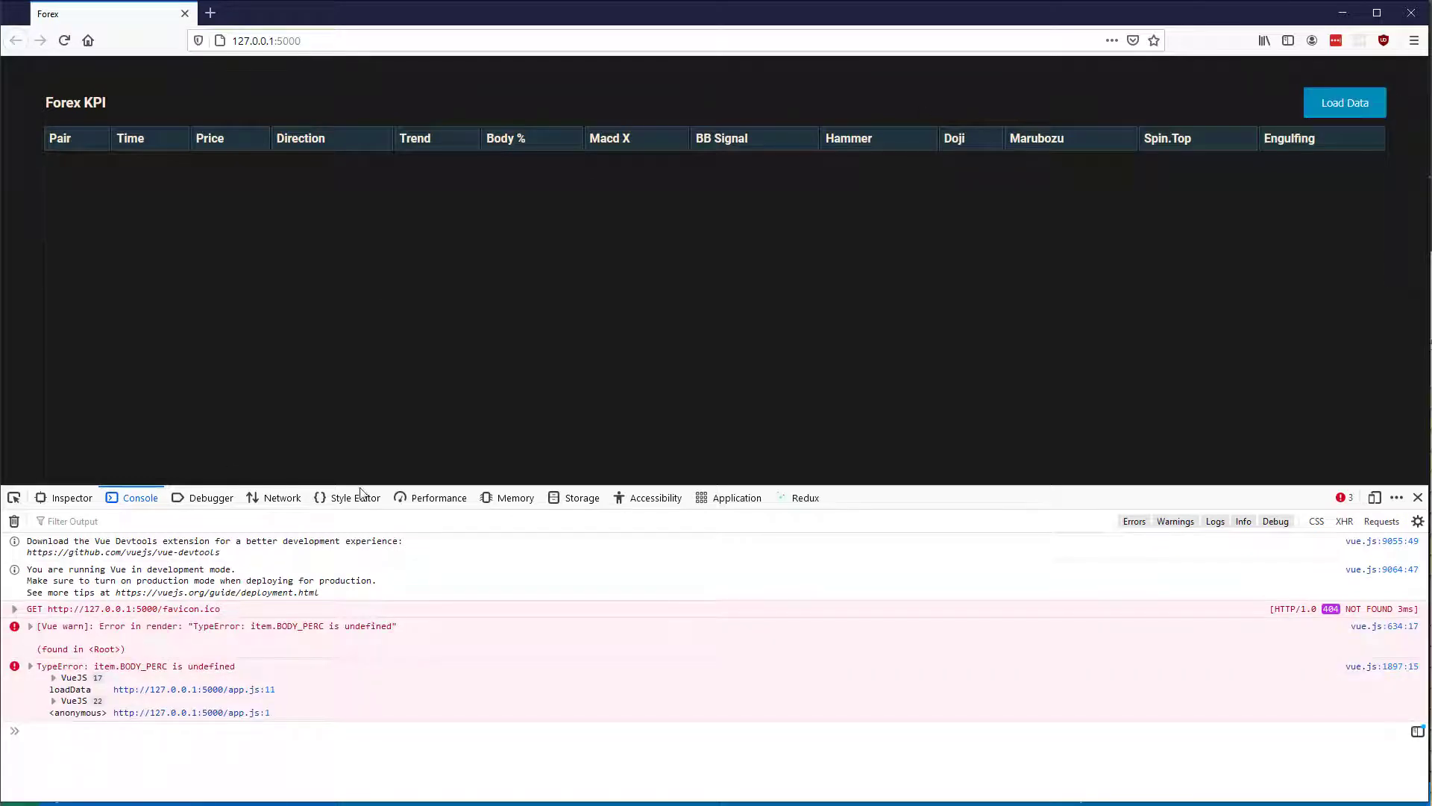
pyautogui.moveTo(852, 206)
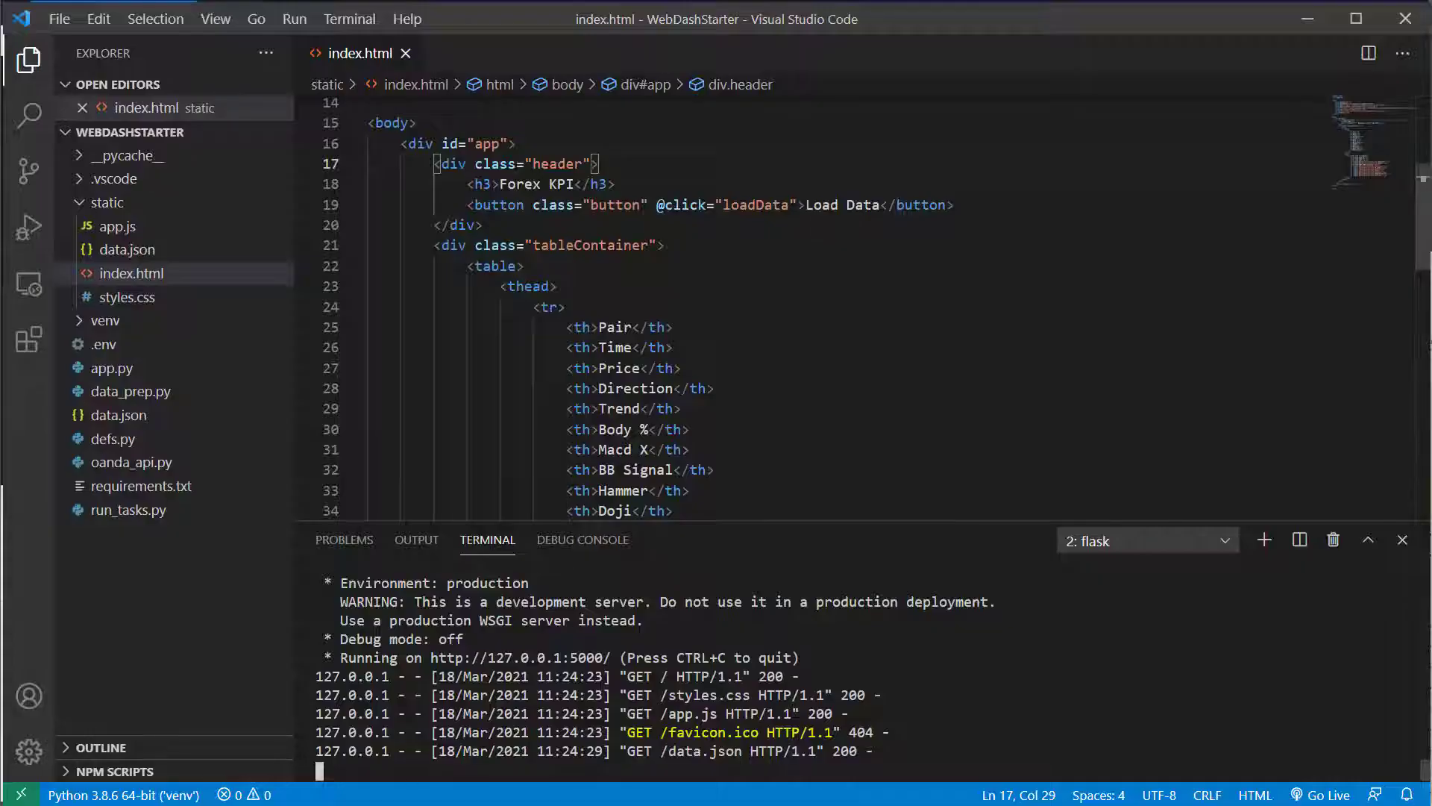
# In app.js loadData, fetch '/kpi_data' with {cache: "no-store"} instead of data.json.
pyautogui.click(118, 249)
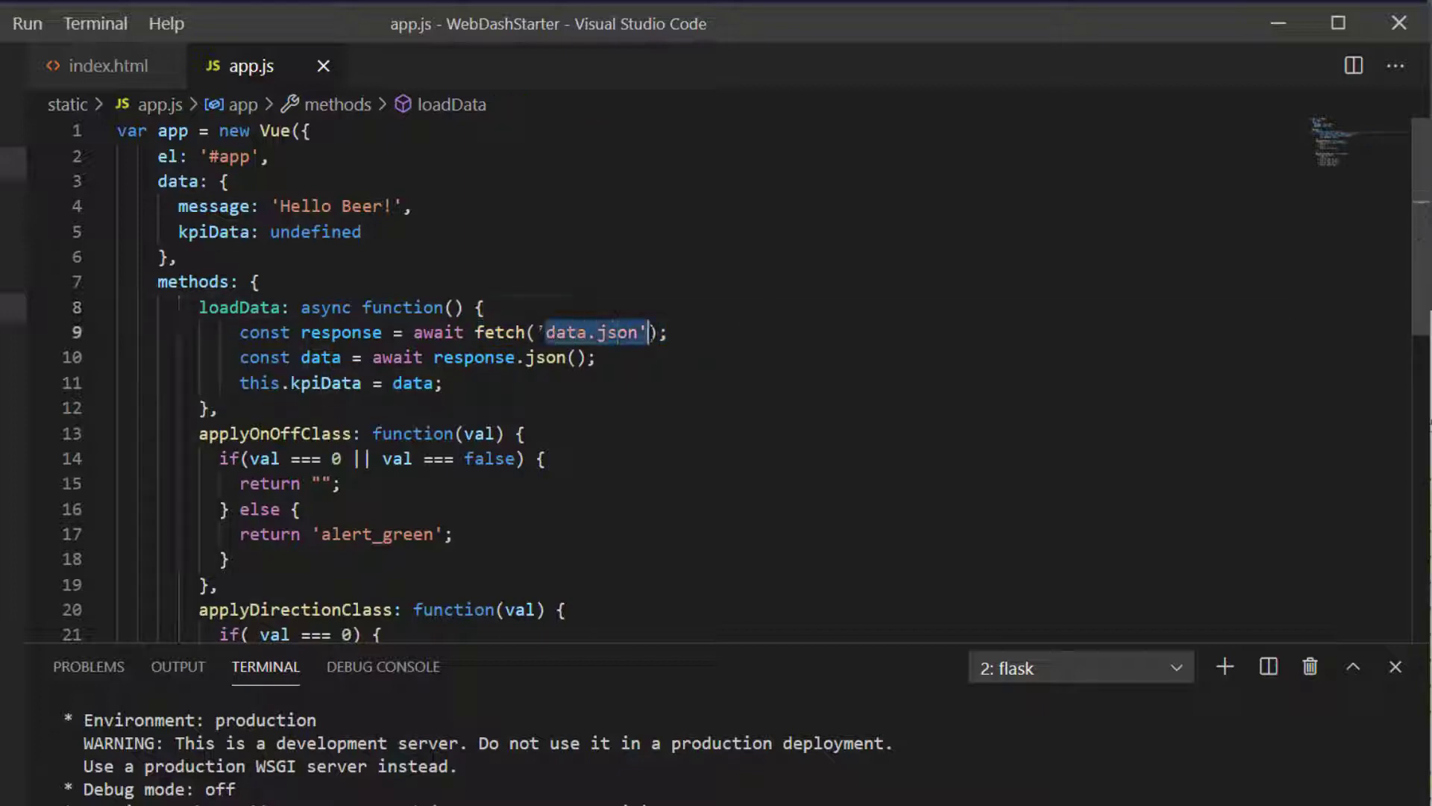
pyautogui.write('/kpi_')
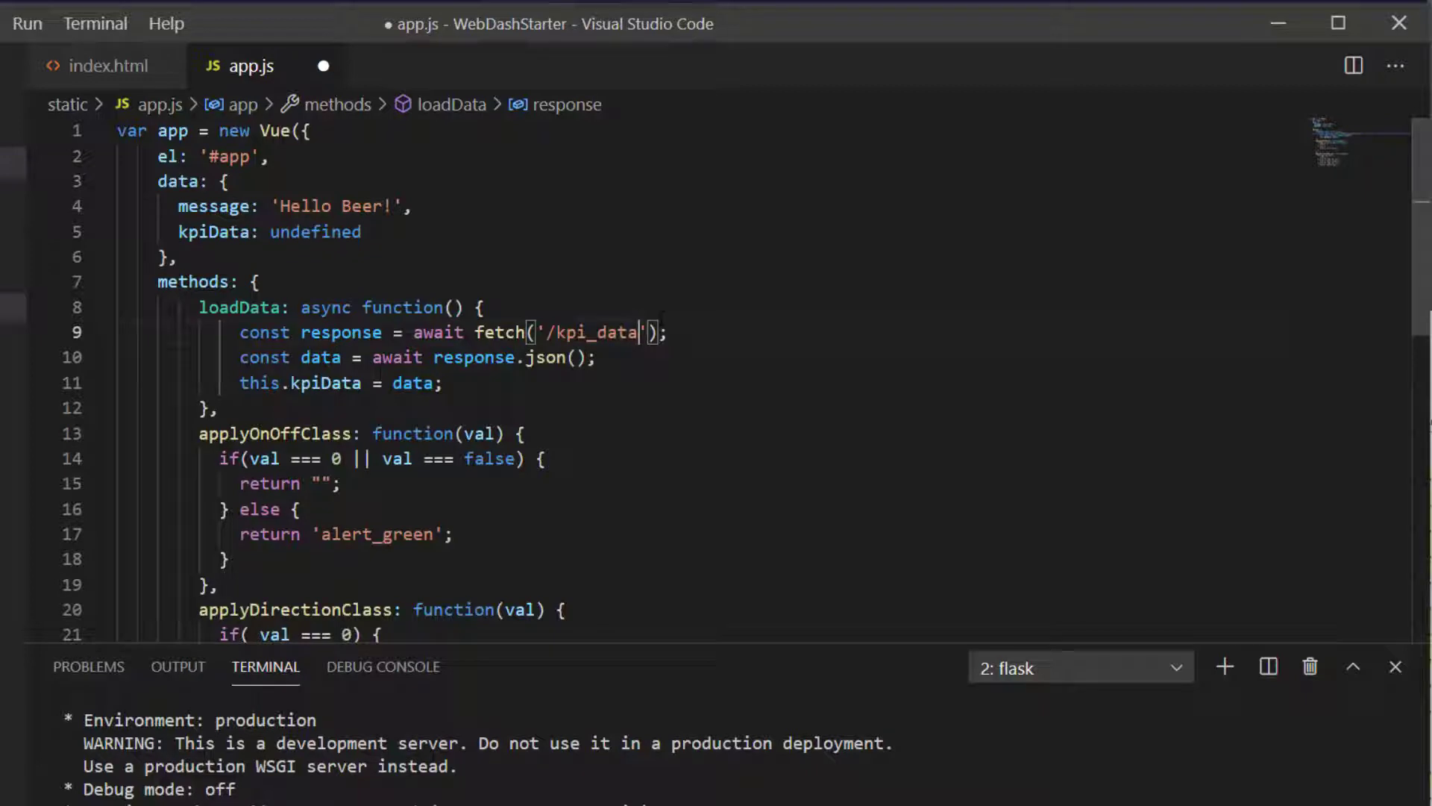
pyautogui.write(',')
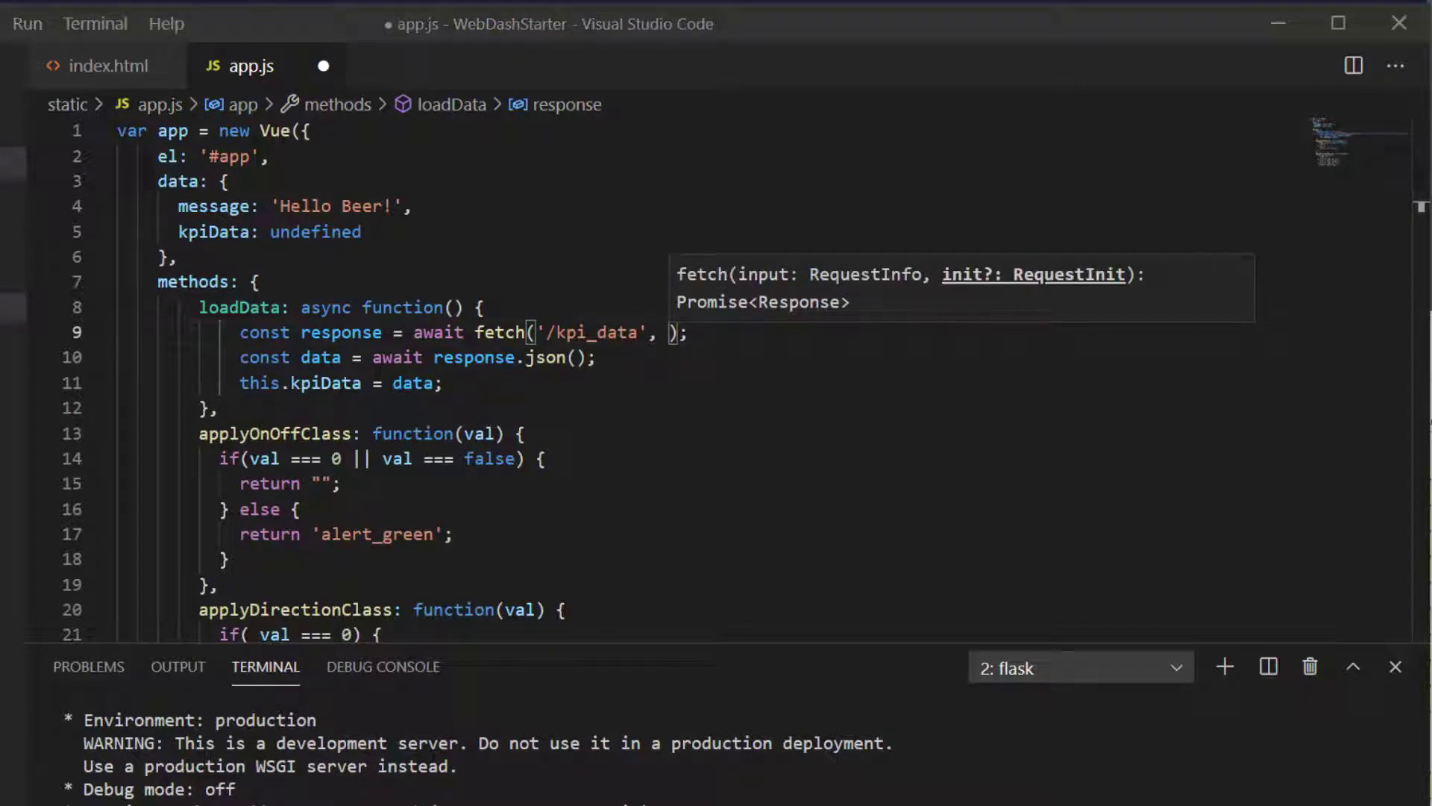
pyautogui.write('{cache: "no-store"}')
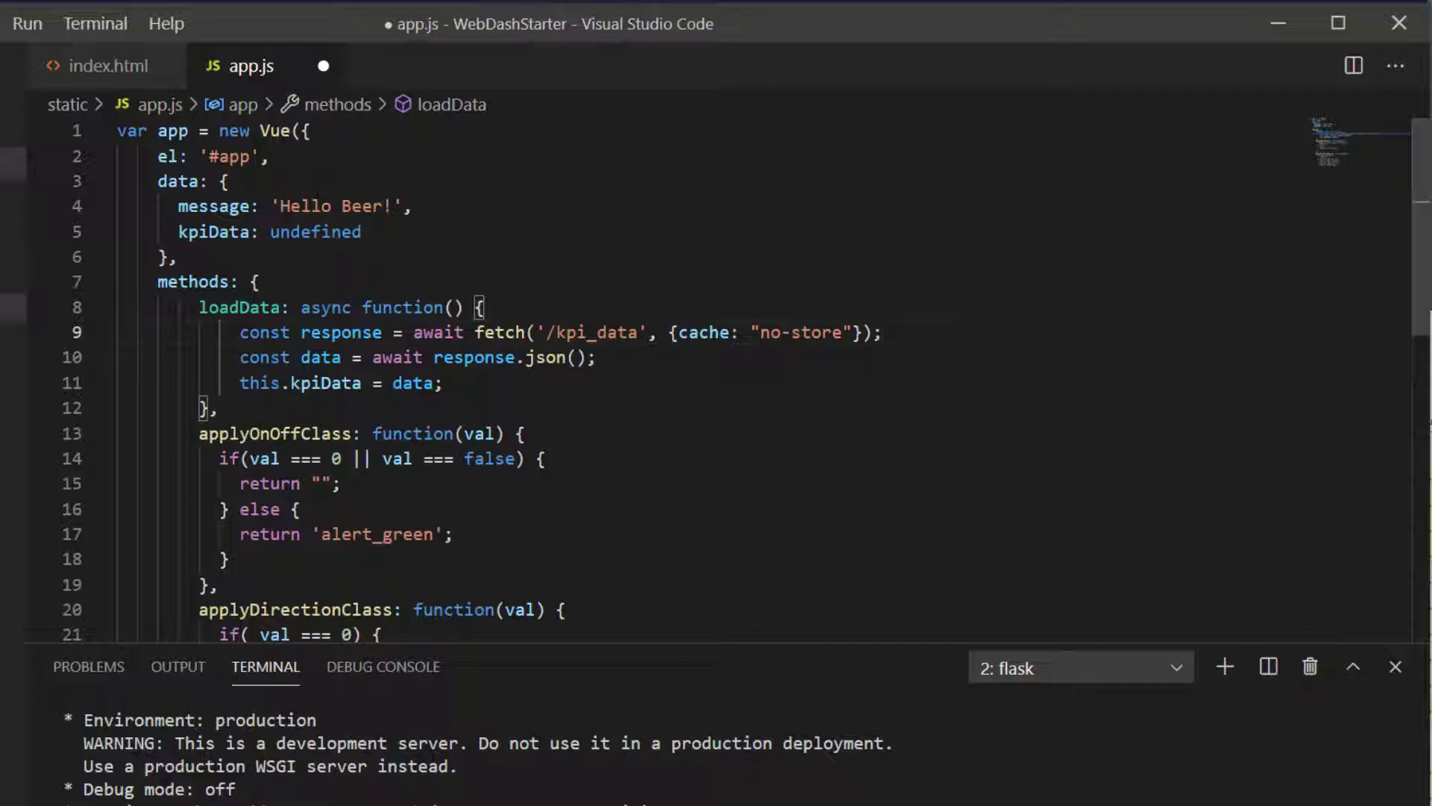
# In index.html, change the table-row v-for to iterate over kpiData.price_data.
pyautogui.click(112, 66)
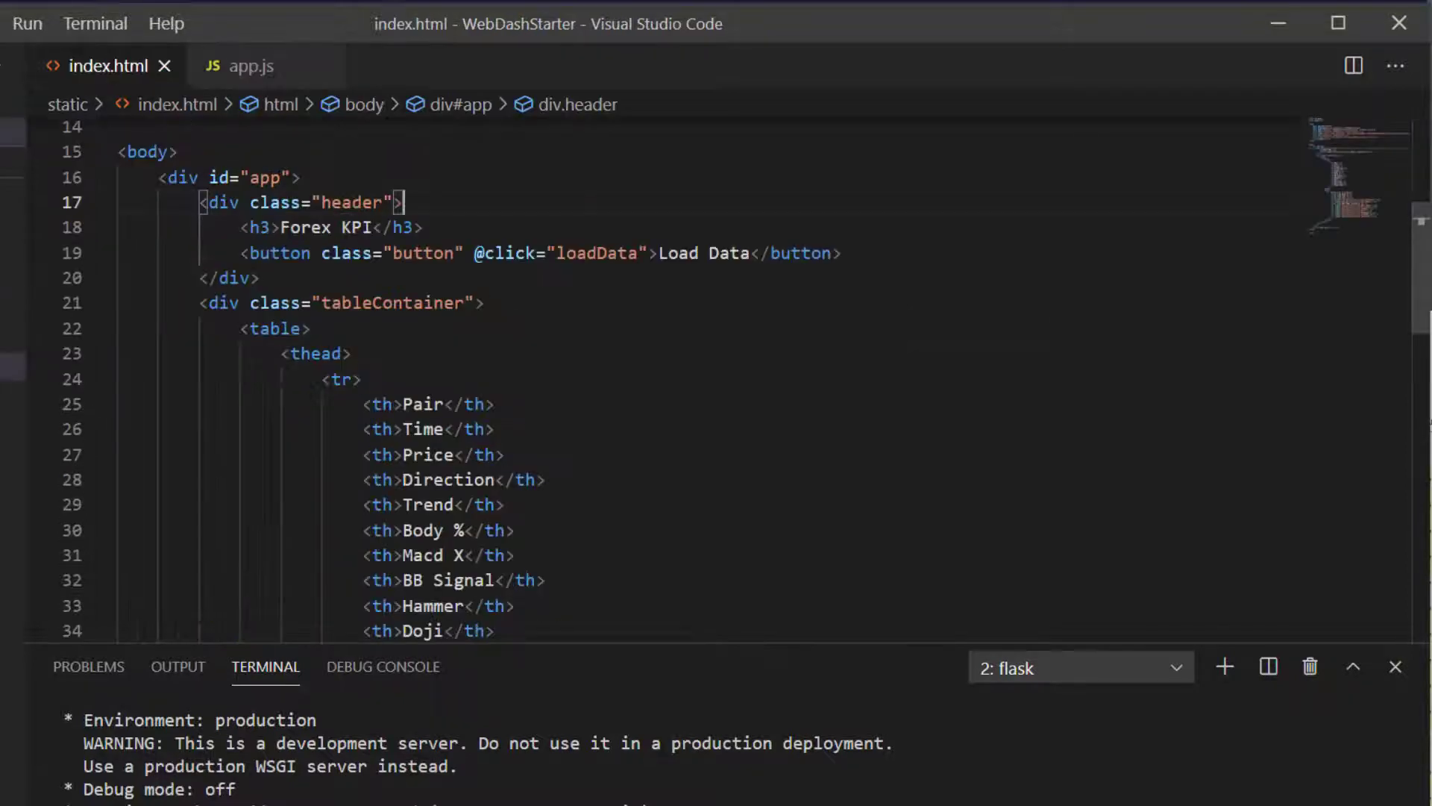
pyautogui.scroll(-3)
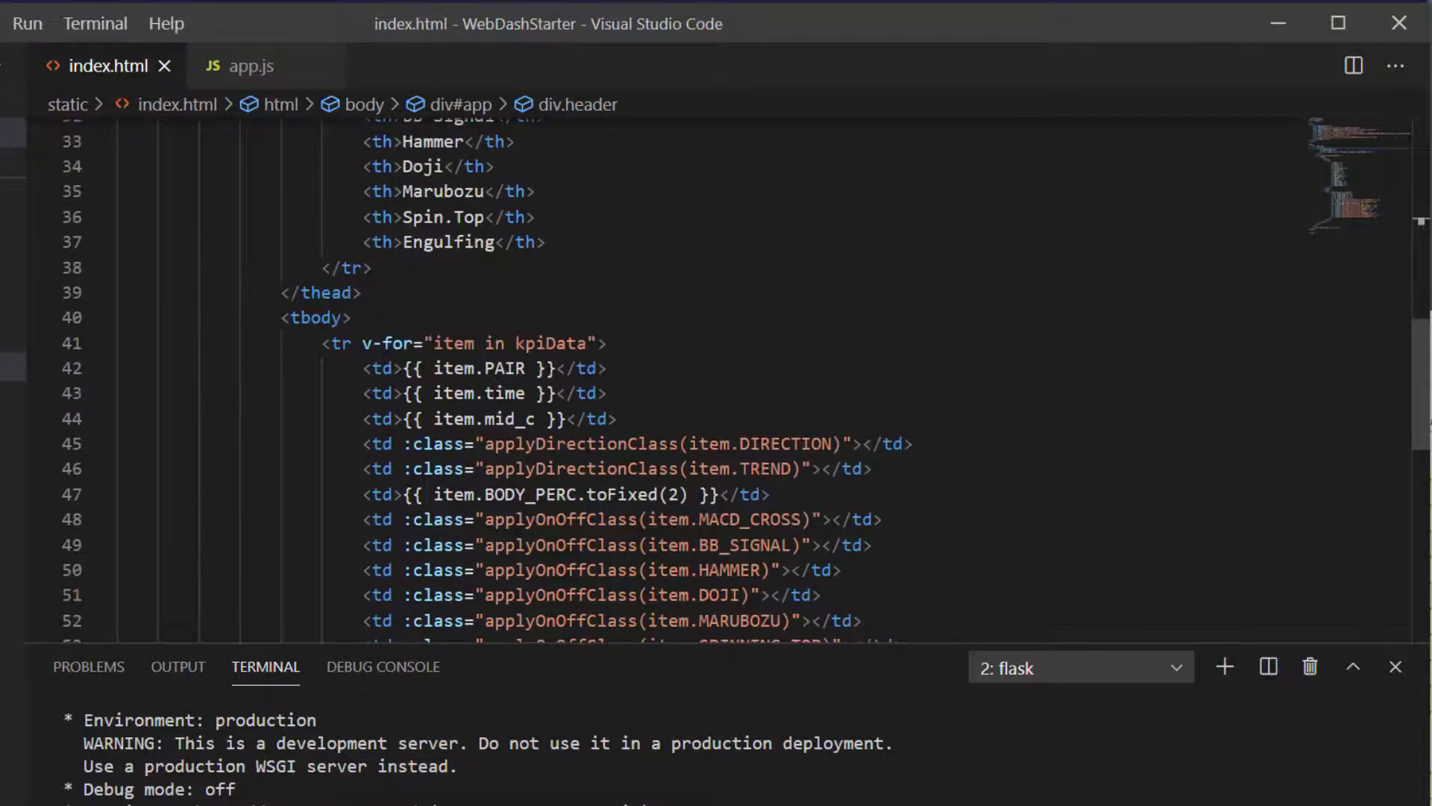
pyautogui.scroll(-3)
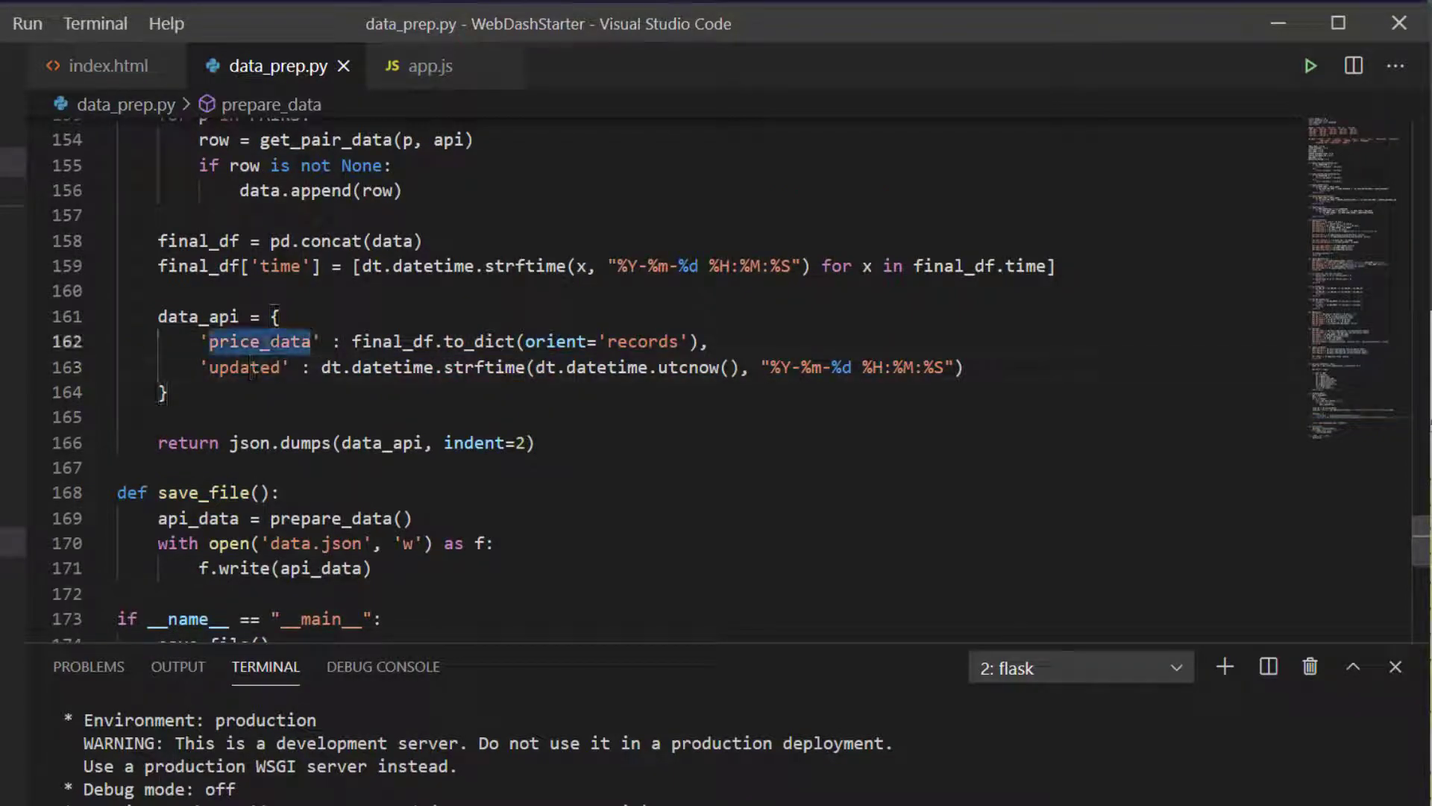
pyautogui.click(103, 64)
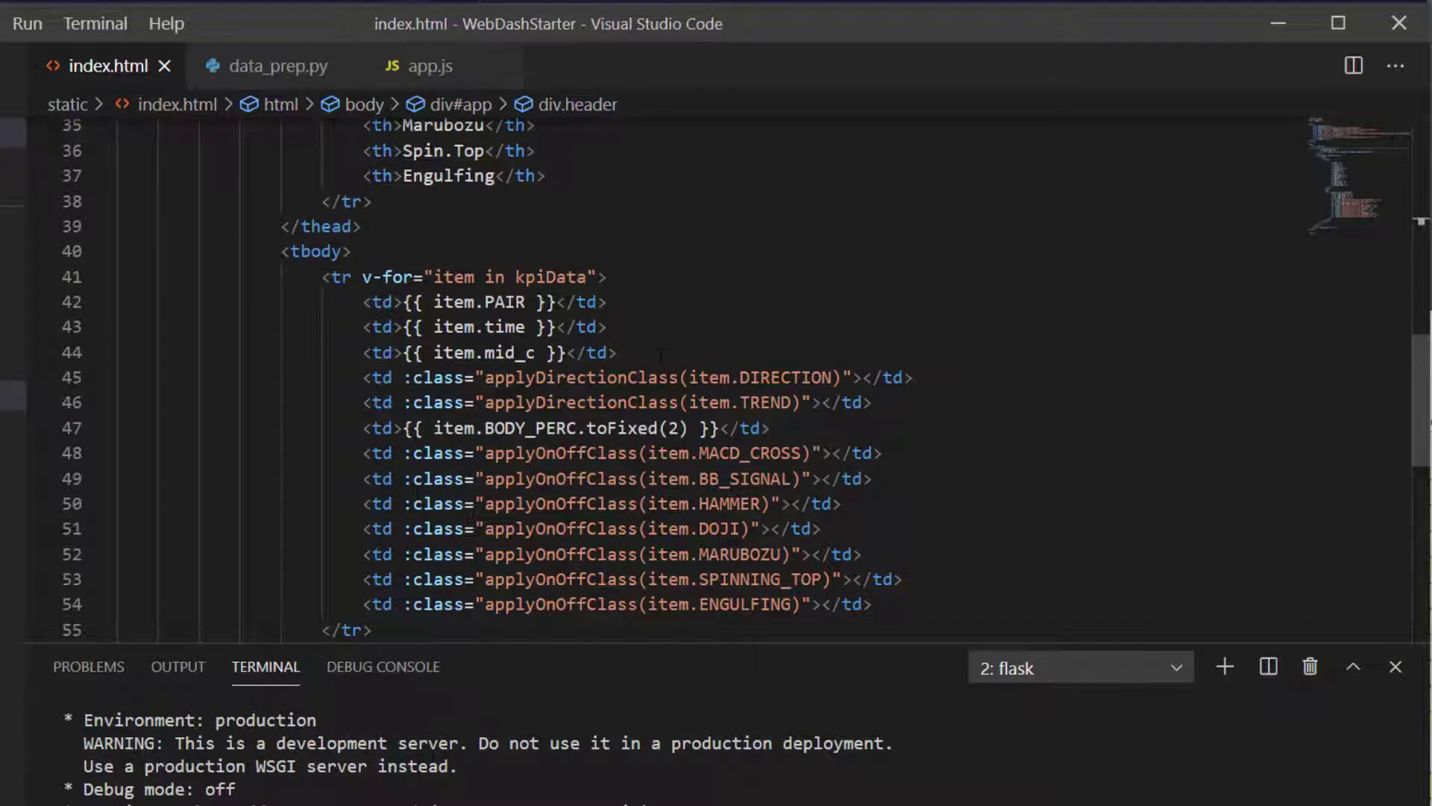
pyautogui.write('.price_data')
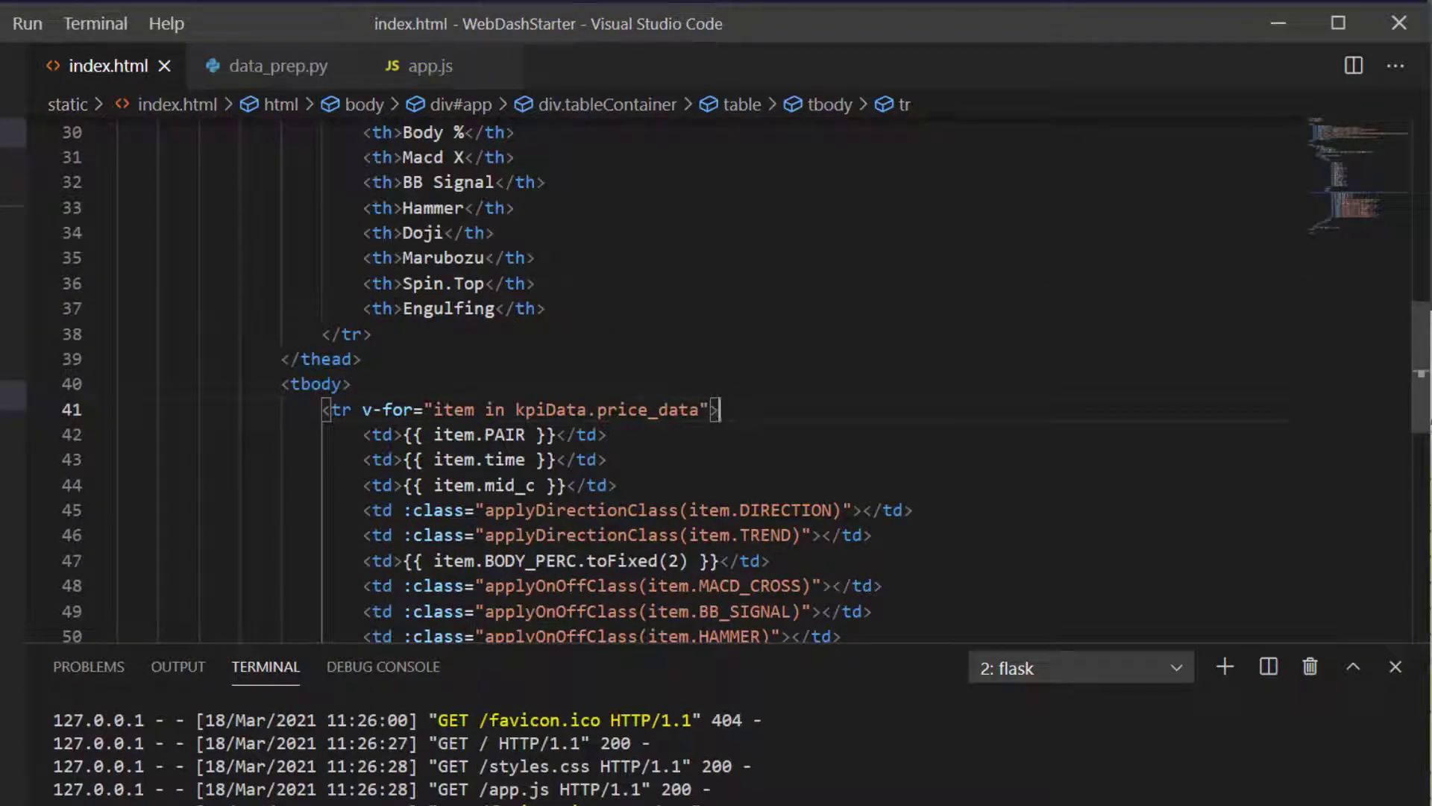
# Select price_data in the markup and move to app.js to initialize kpiData as an empty object.
pyautogui.doubleClick(550, 408)
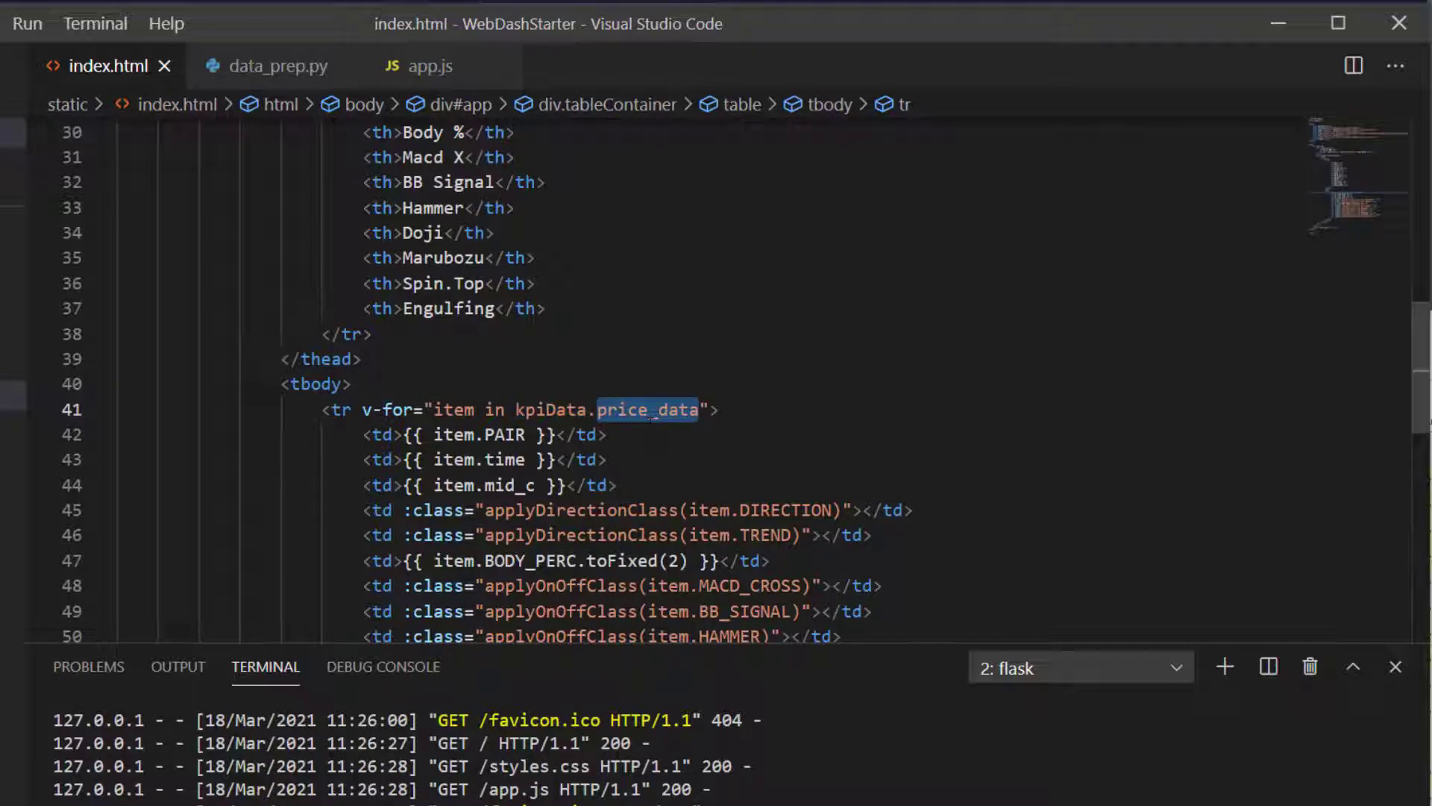
pyautogui.click(428, 64)
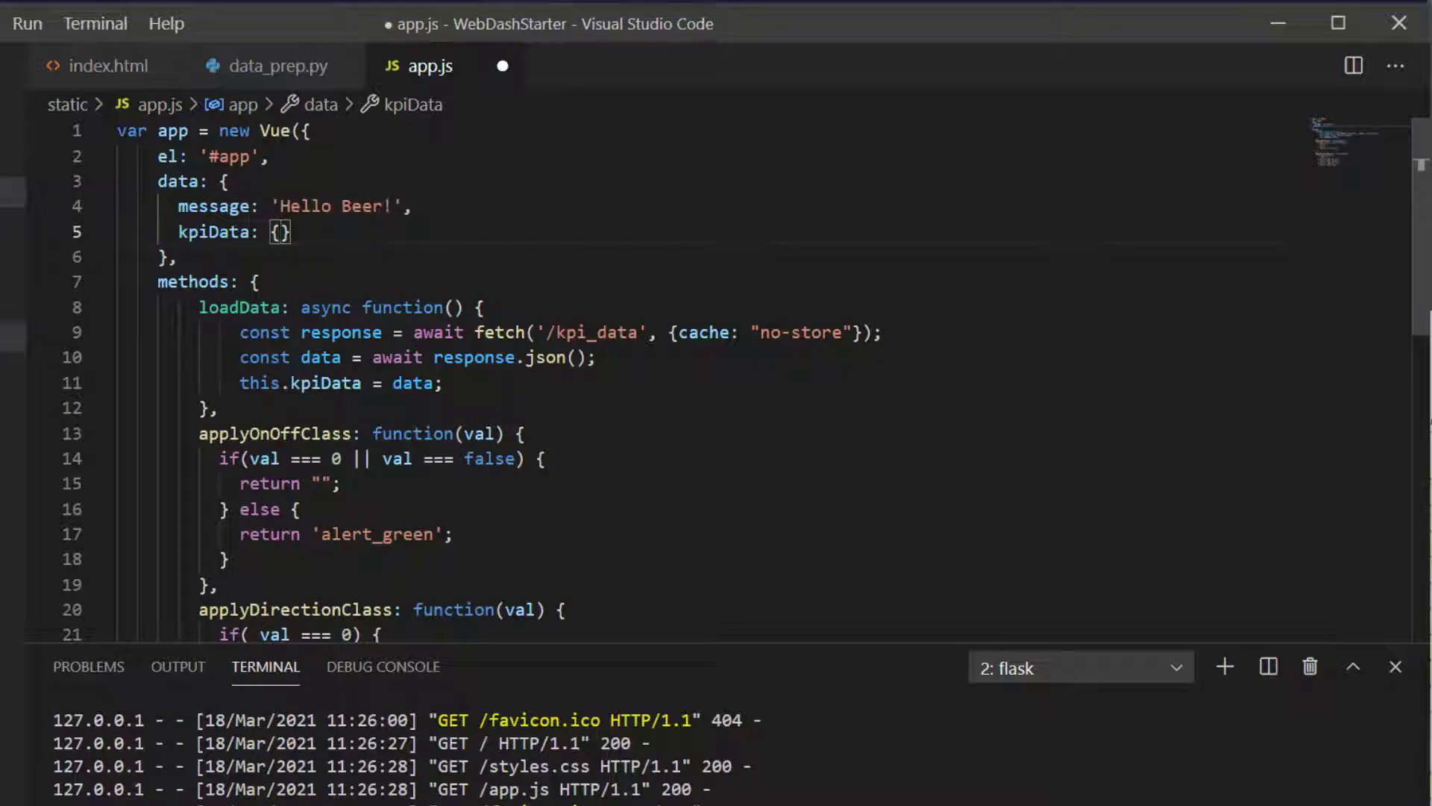
pyautogui.press('ctrl+s')
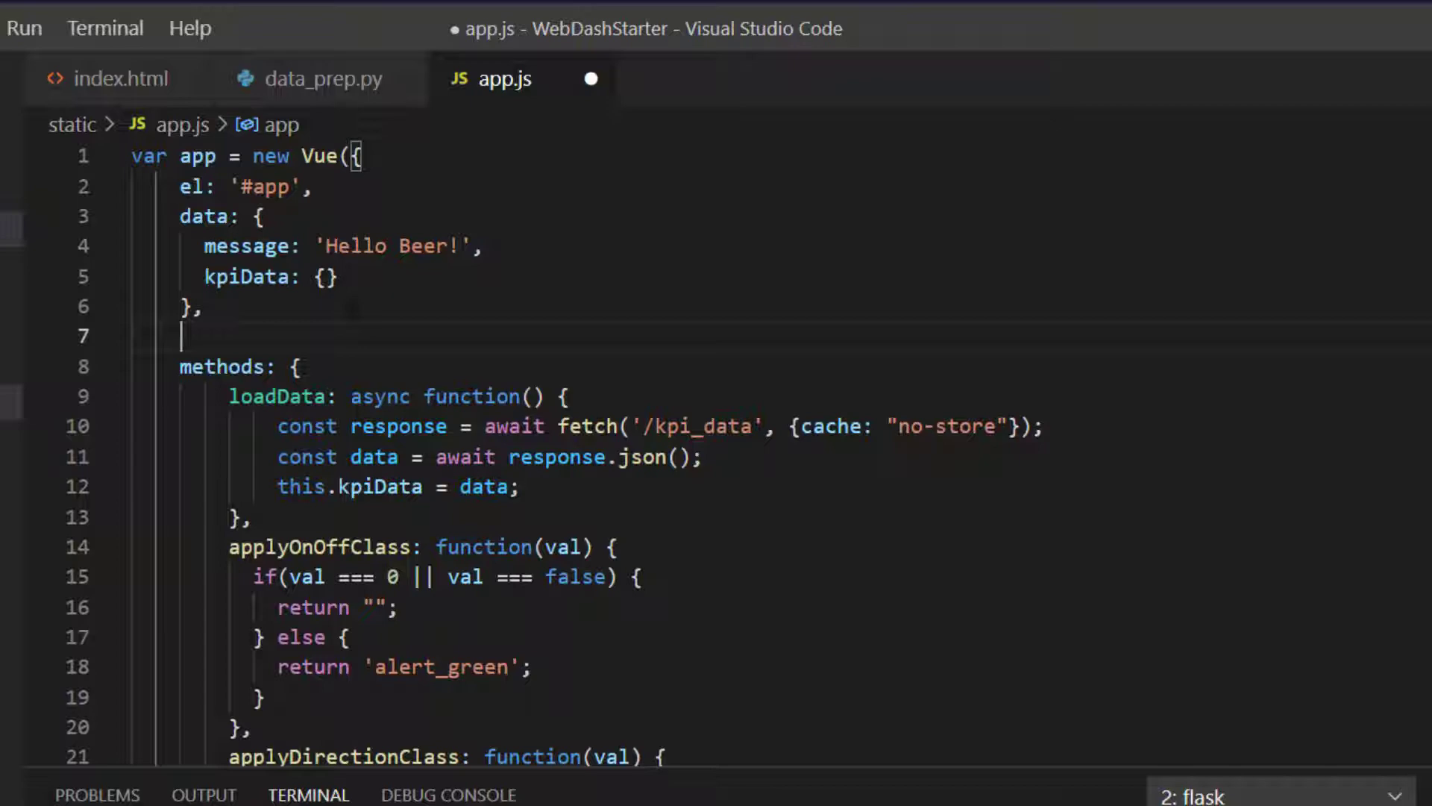
# Add a created hook in app.js that calls this.loadData().
pyautogui.write('c')
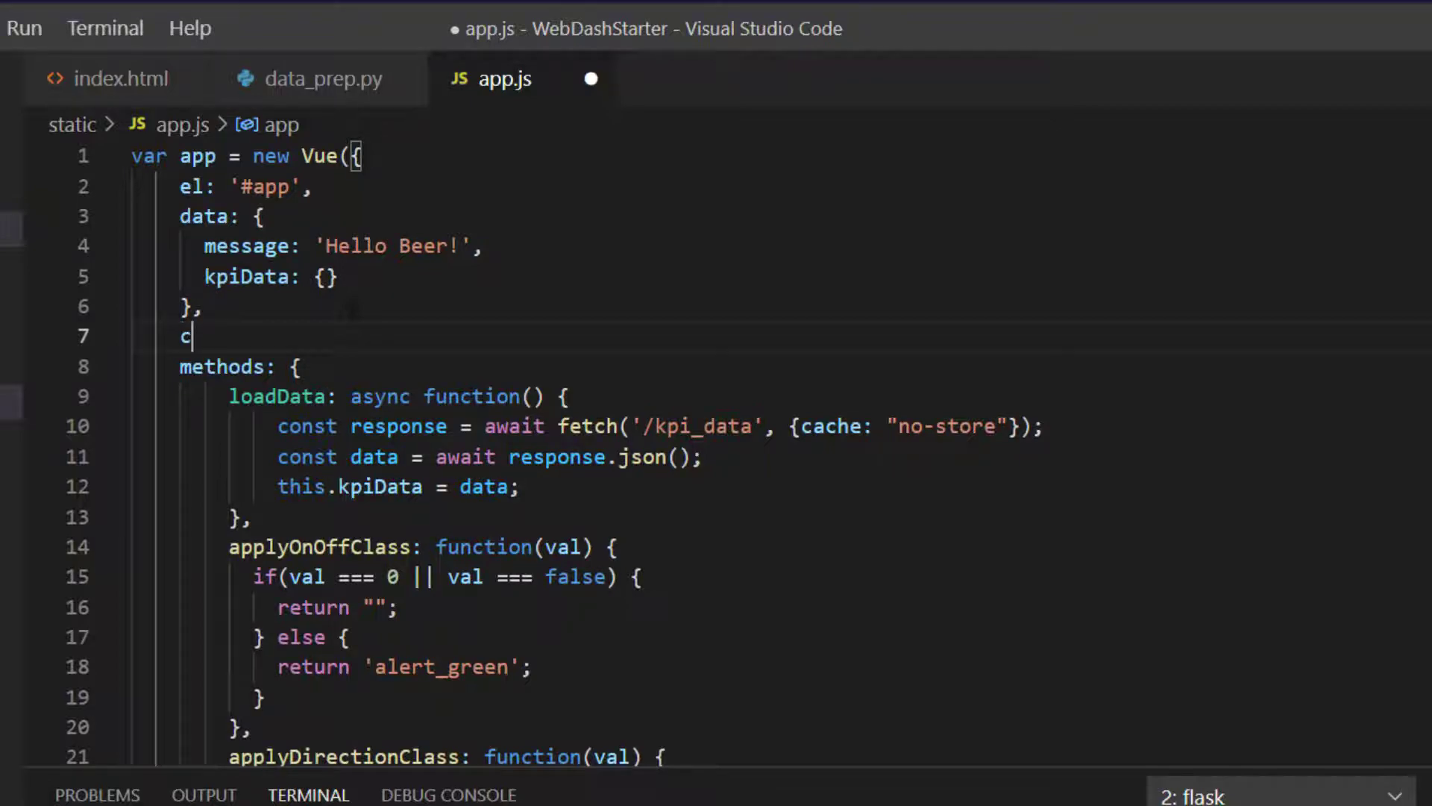
pyautogui.write('reated: function() {')
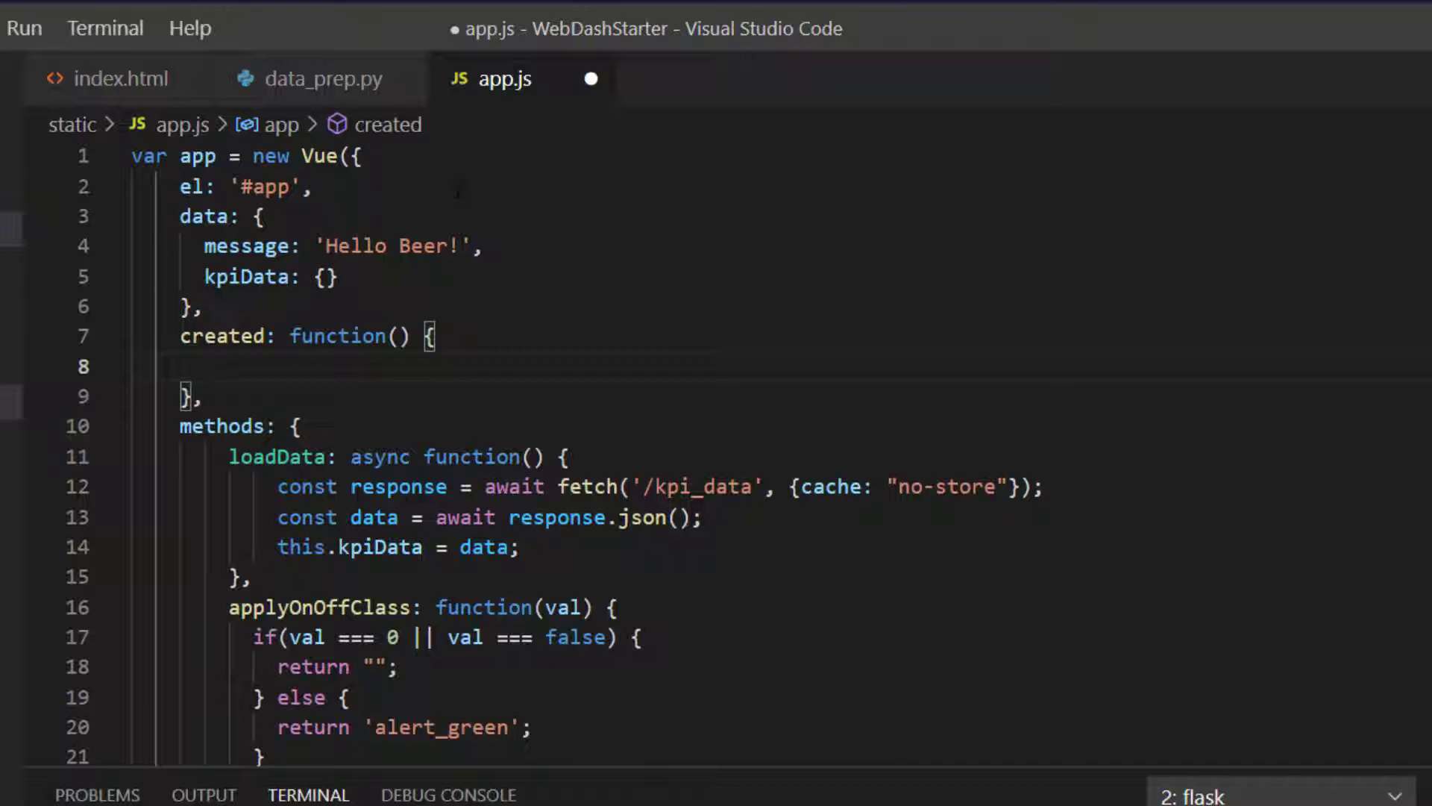
pyautogui.click(203, 395)
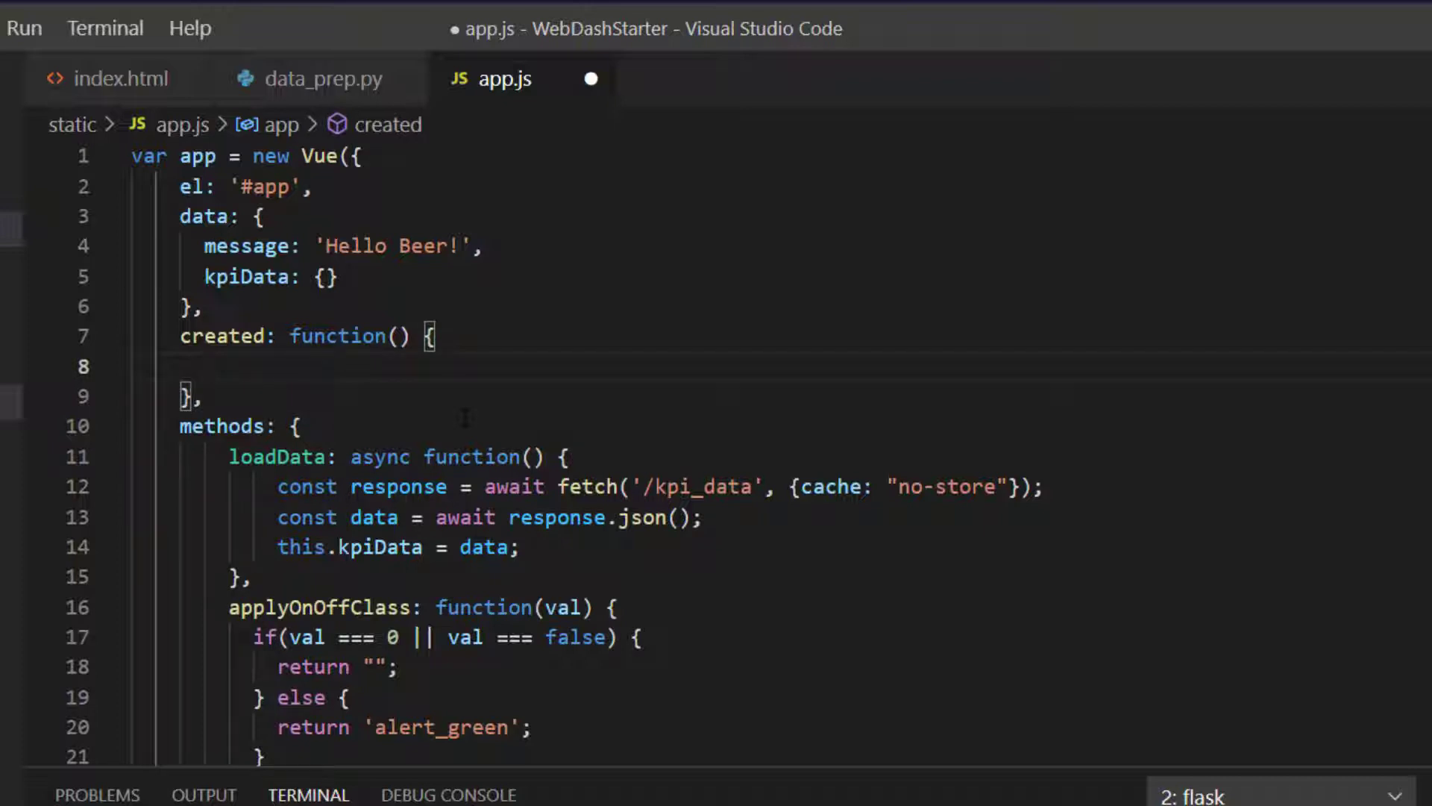
pyautogui.write('this.loadData();')
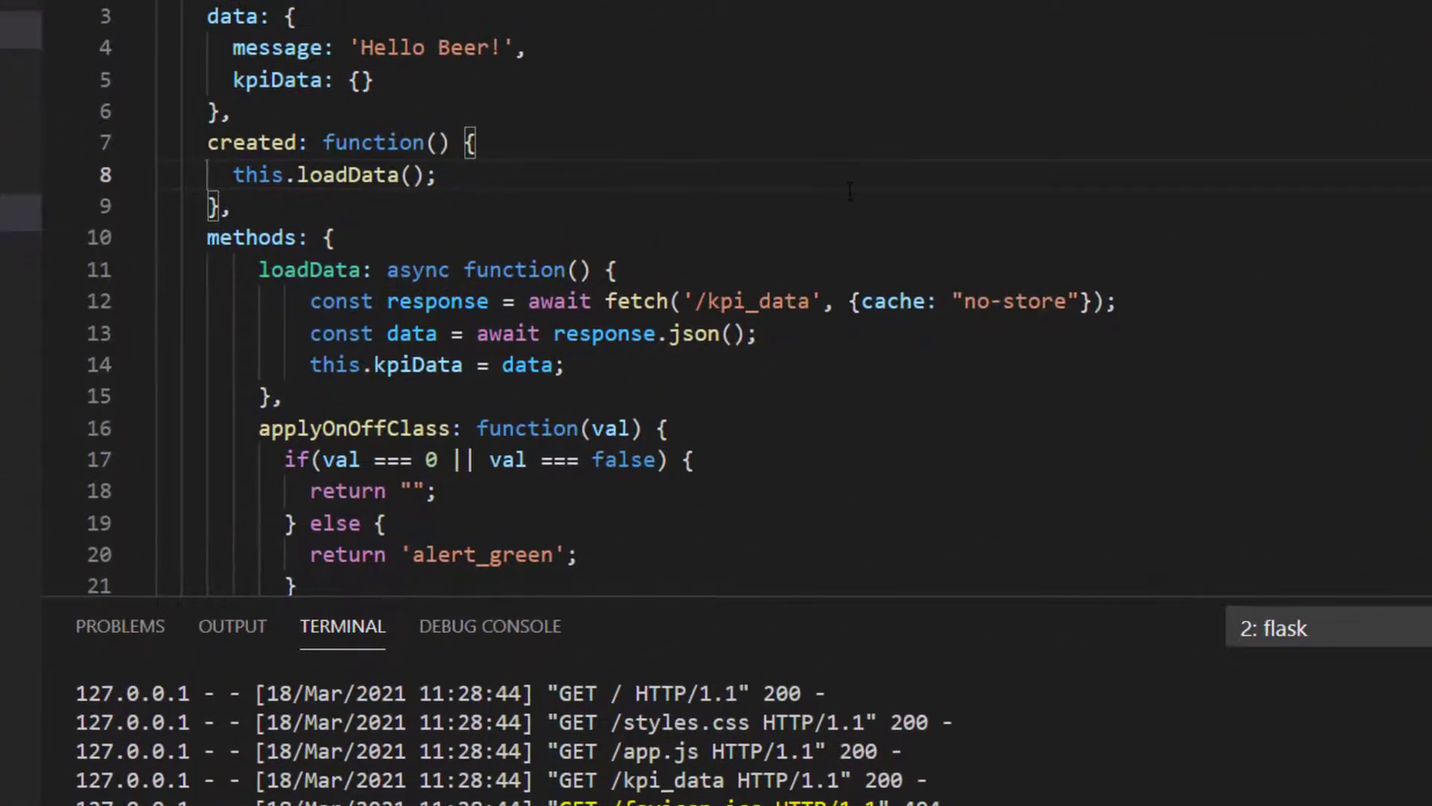
# Schedule this.loadData to re-run after 15000 ms at the end of loadData.
pyautogui.doubleClick(756, 302)
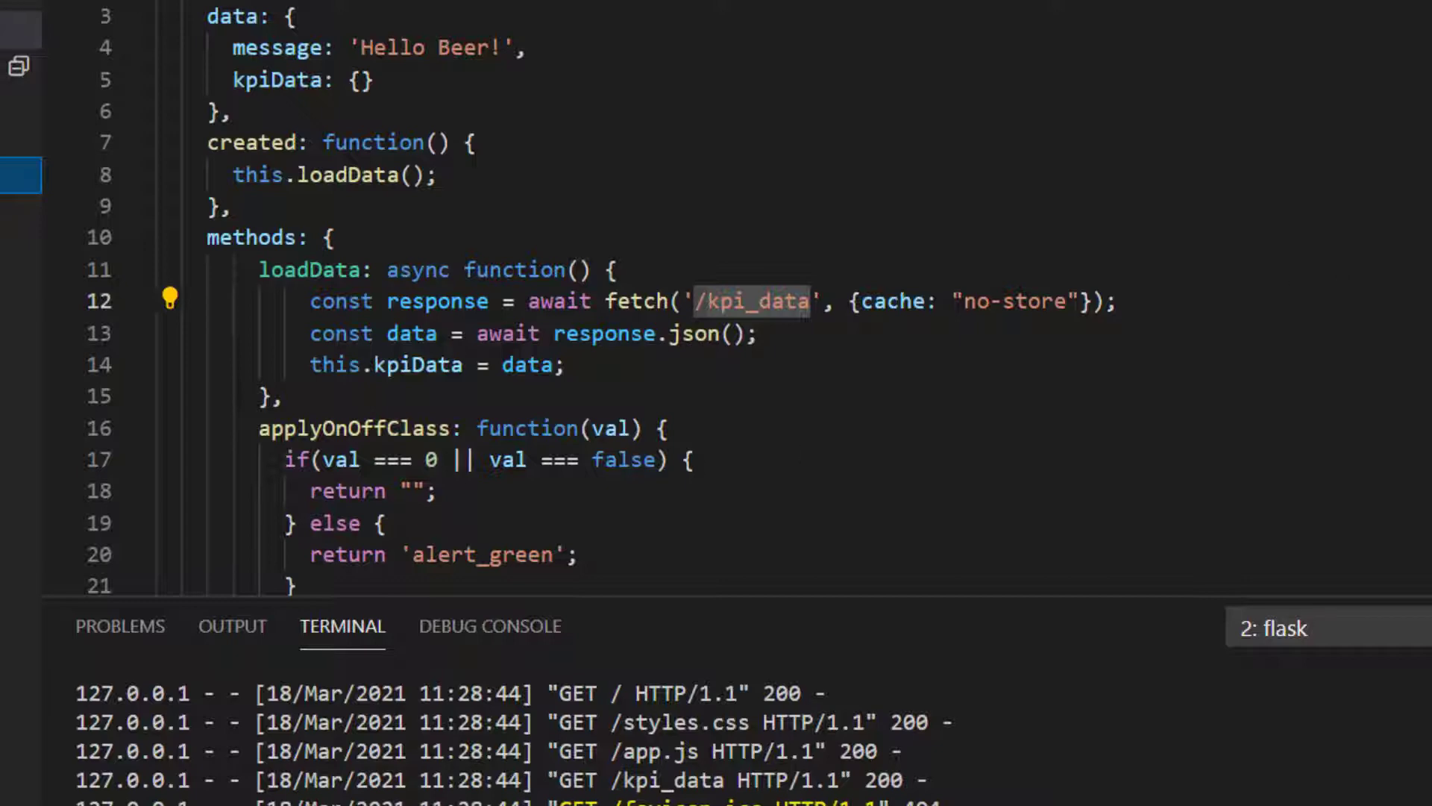
pyautogui.write('s')
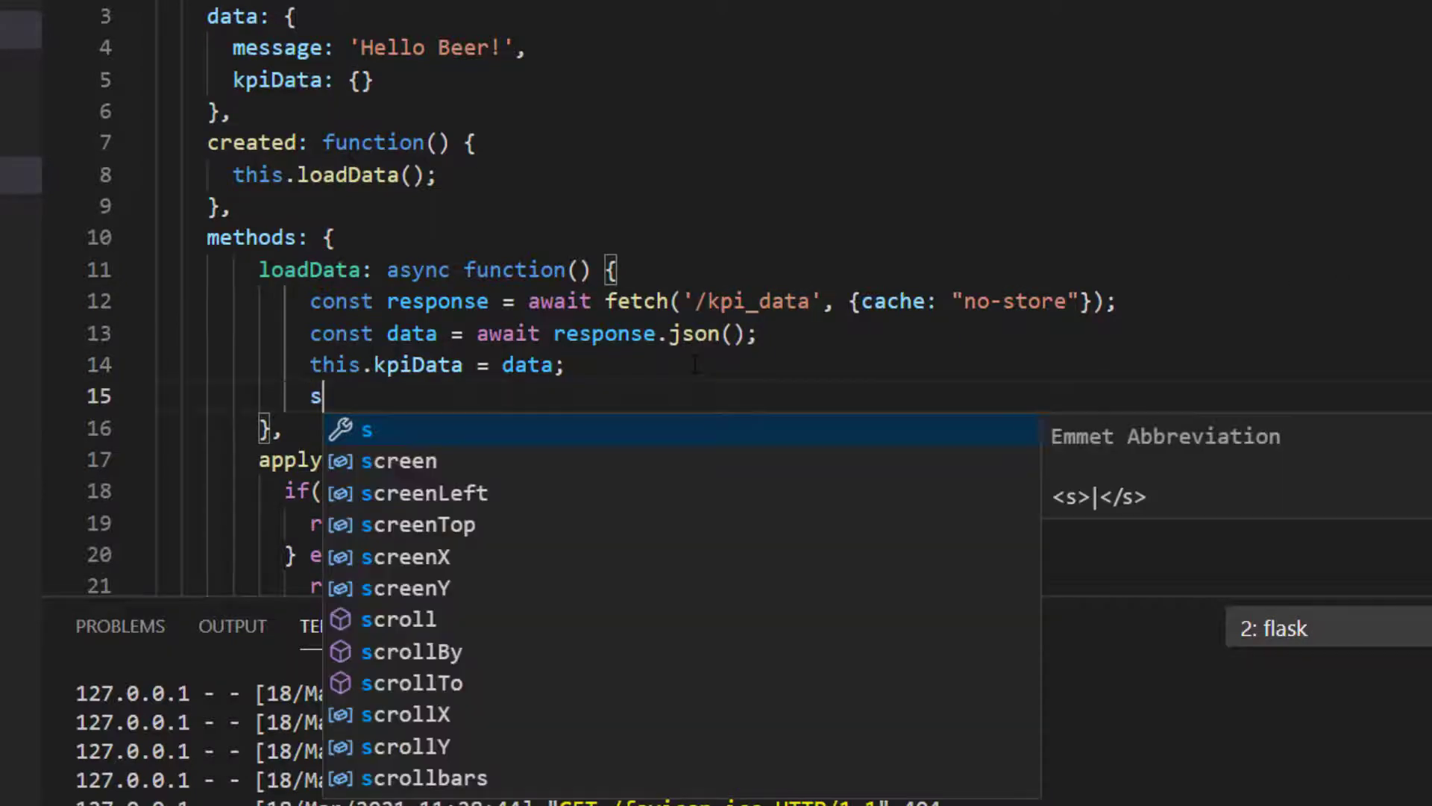
pyautogui.write('etI')
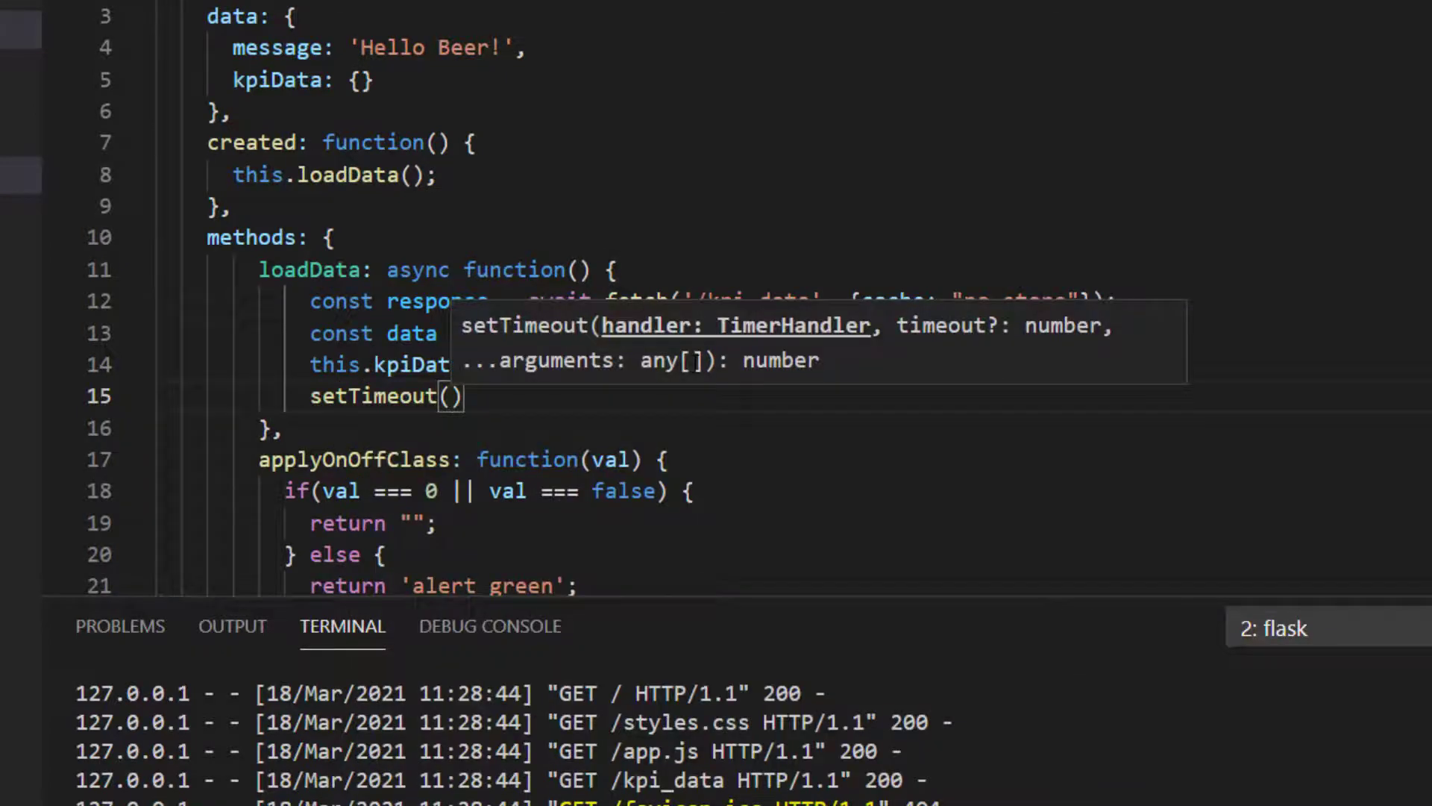
pyautogui.write('this.loadData,')
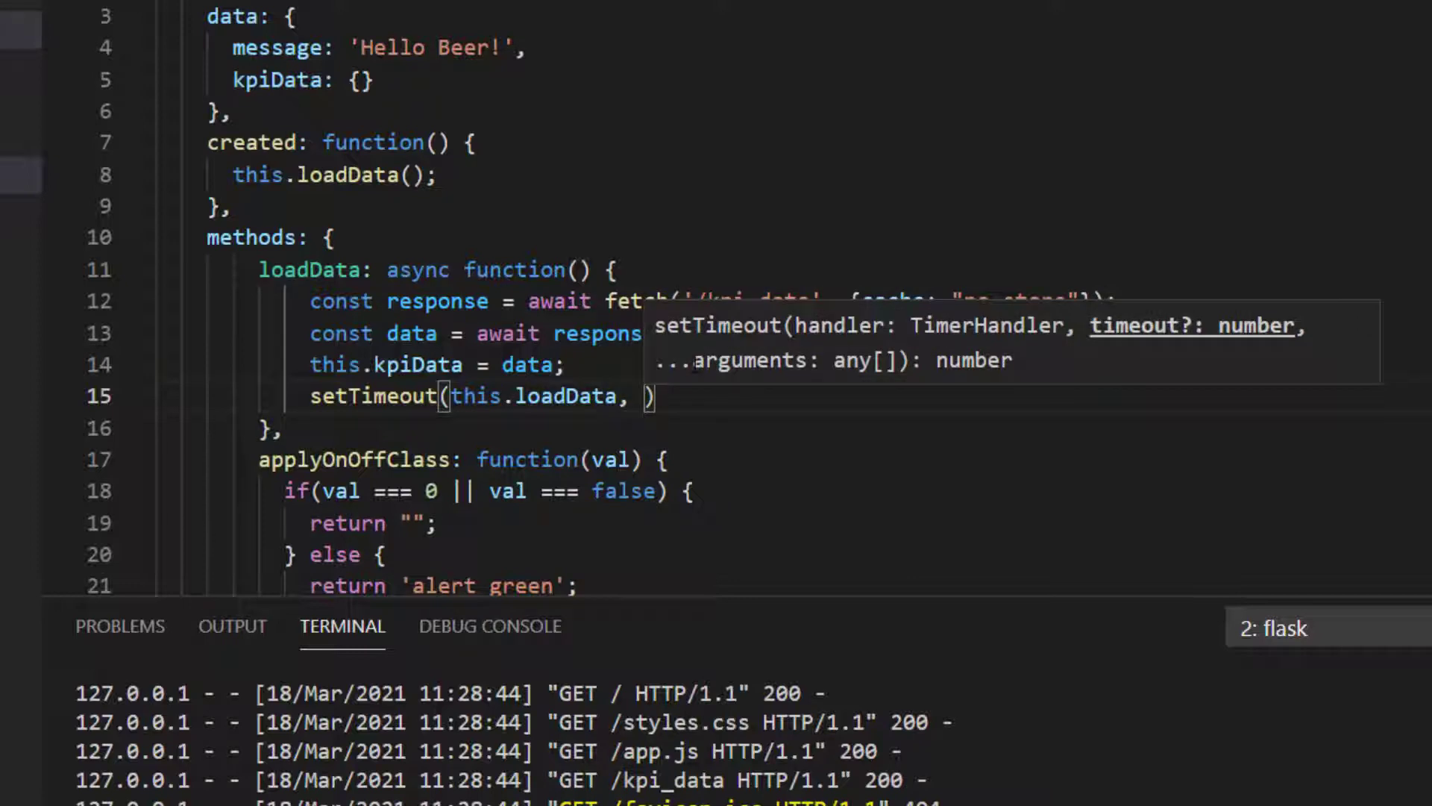
pyautogui.write('15000')
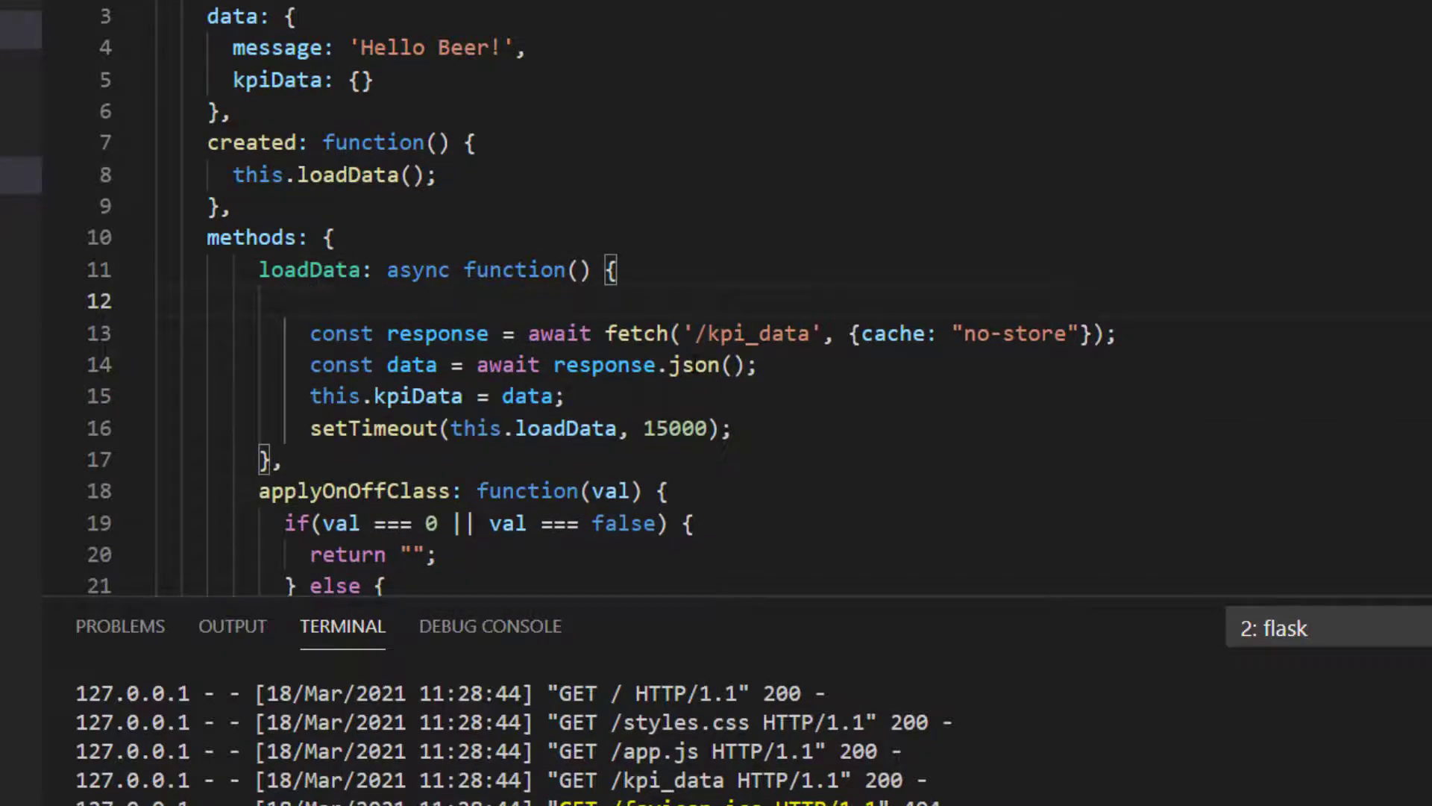
# Add console.log("Loading data") at the top of loadData.
pyautogui.write('console.log("Loading data");')
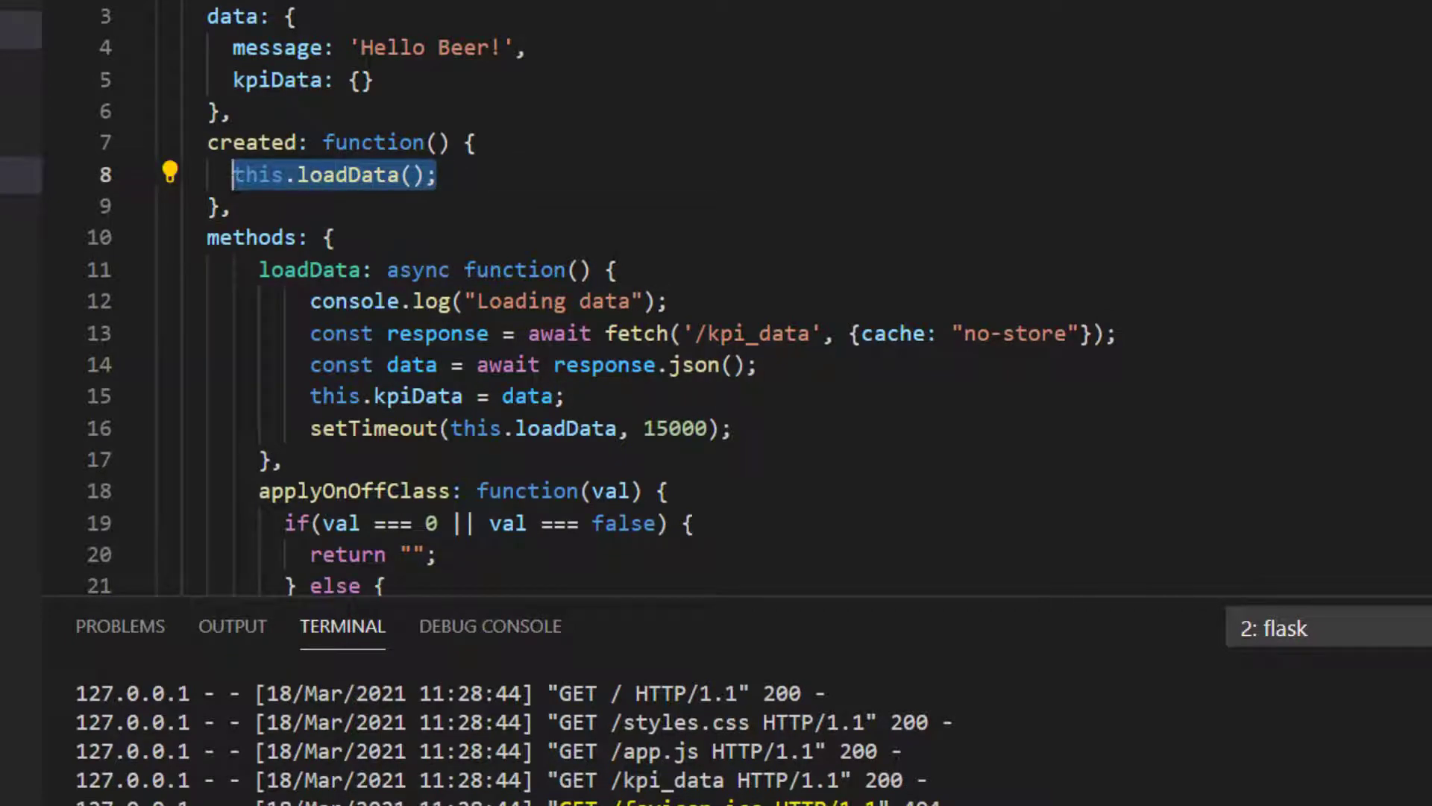
pyautogui.click(629, 332)
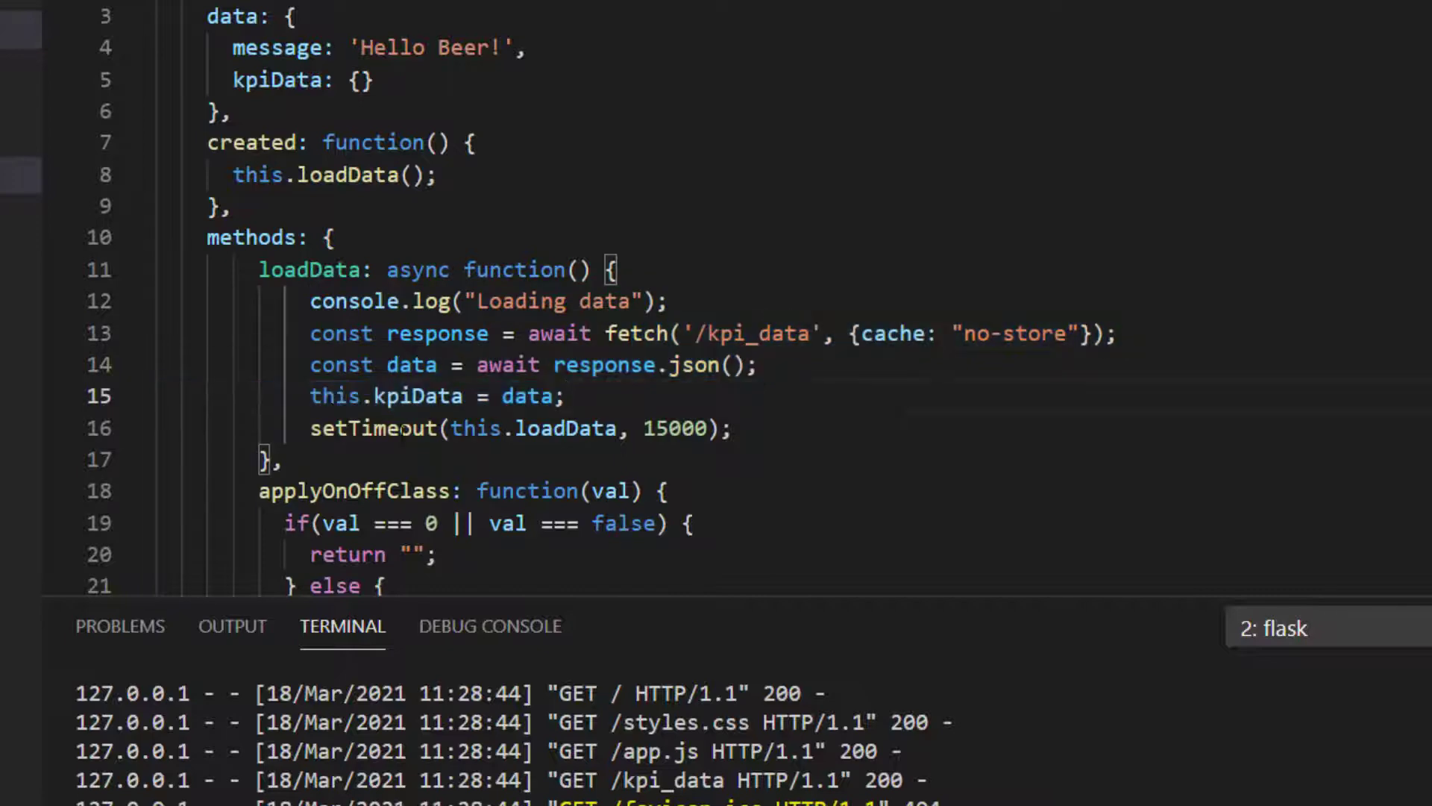
pyautogui.tripleClick(521, 428)
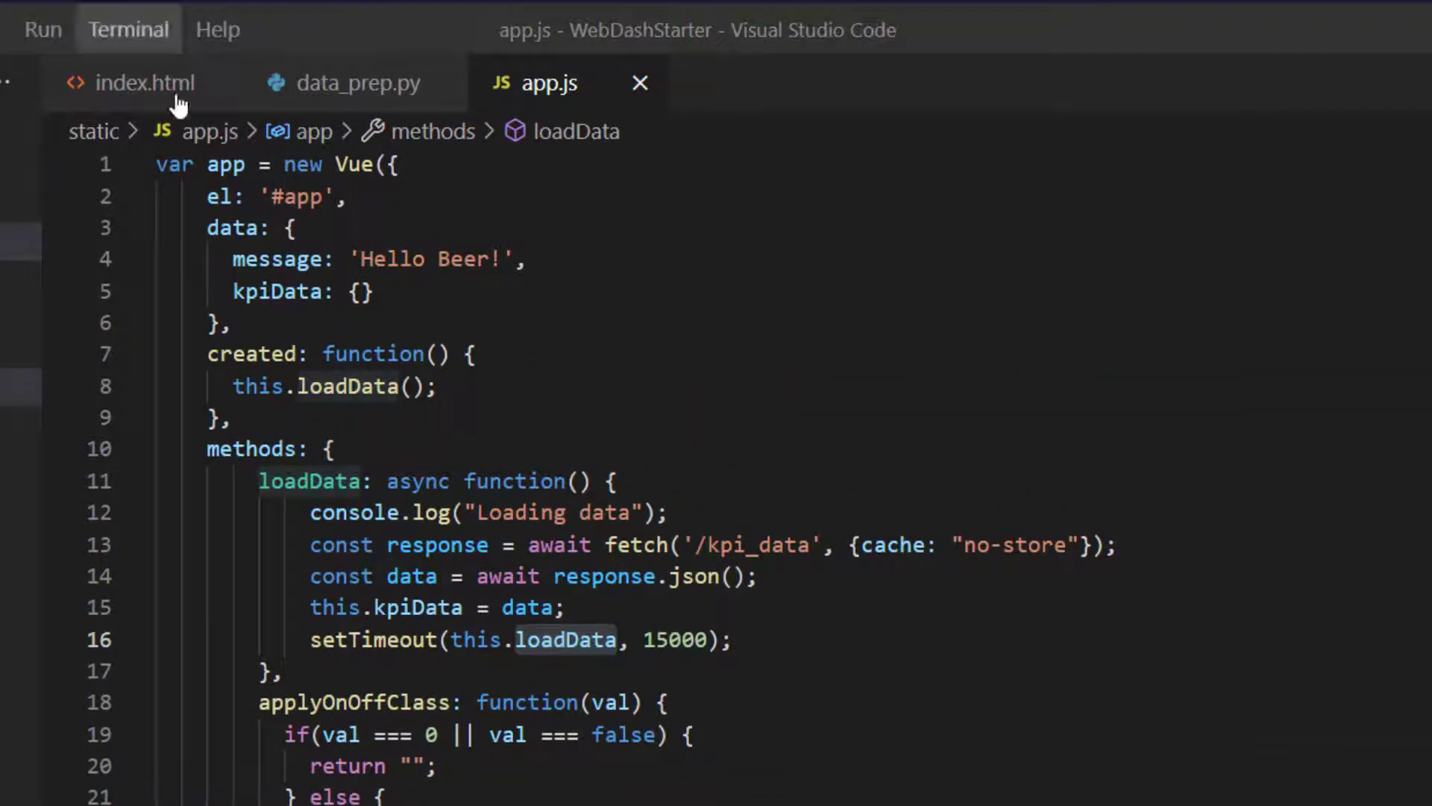
# Add a {{ kpiData.updated }} interpolation after Forex KPI in the index.html h3 heading.
pyautogui.click(143, 82)
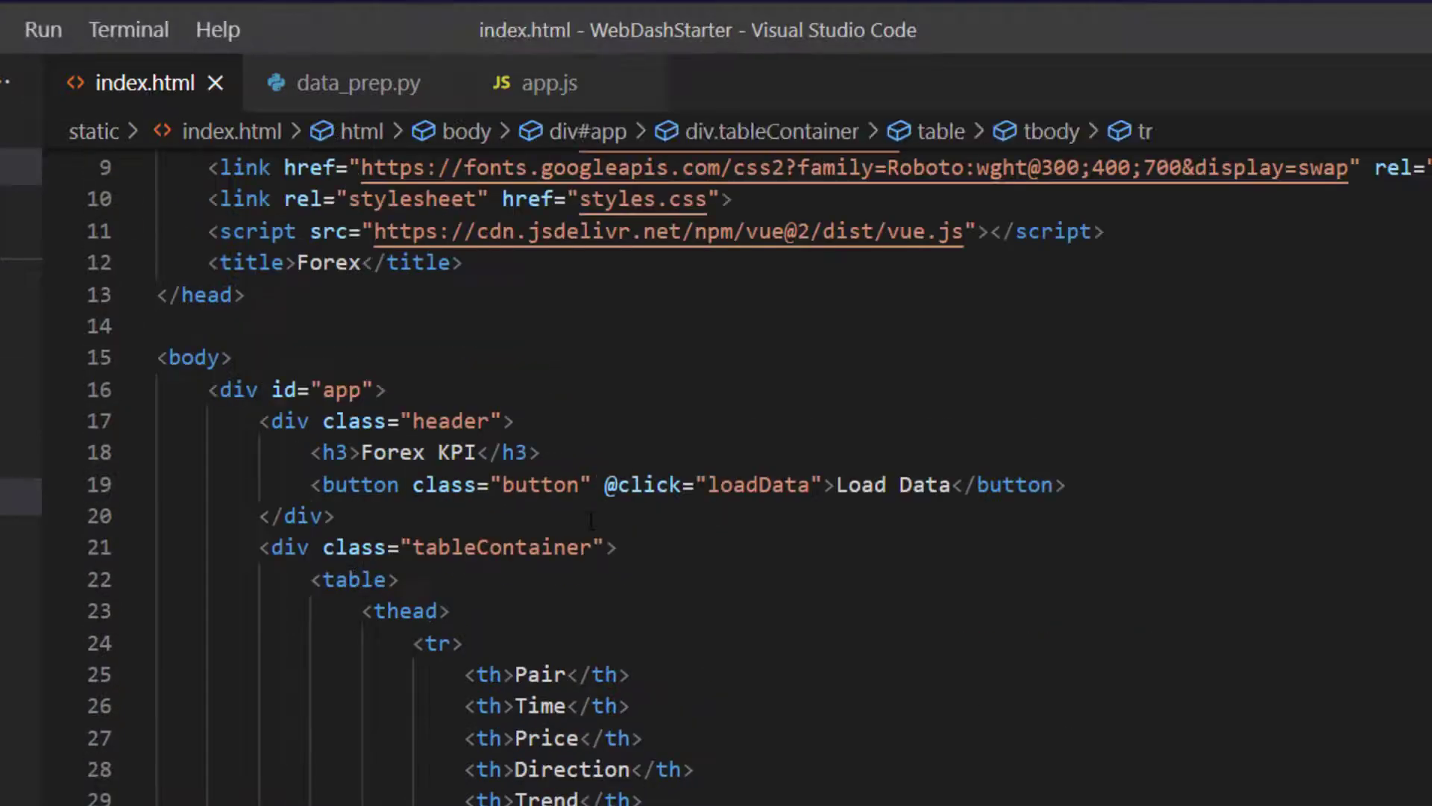
pyautogui.scroll(-3)
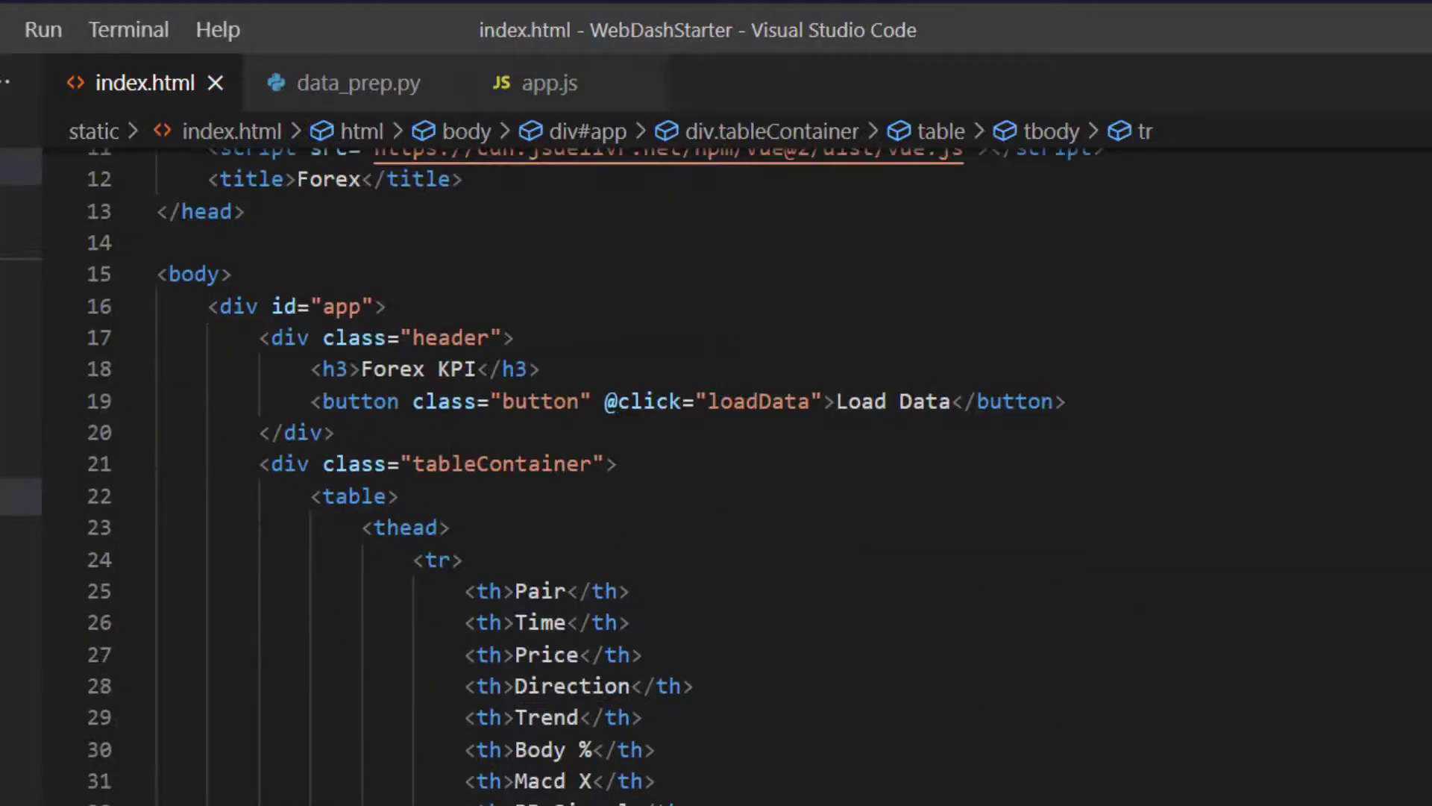
pyautogui.write('{{')
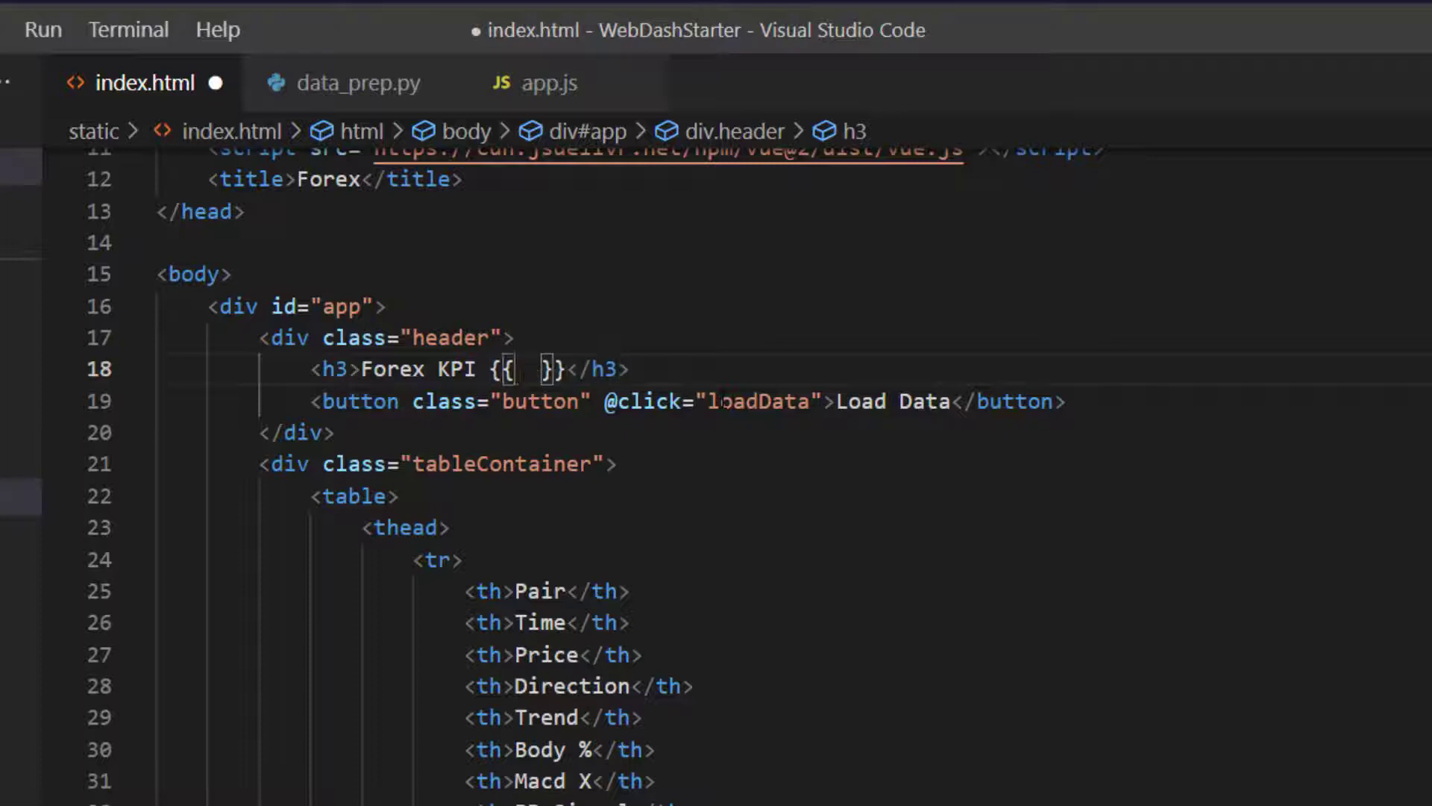
pyautogui.write('kpiData.')
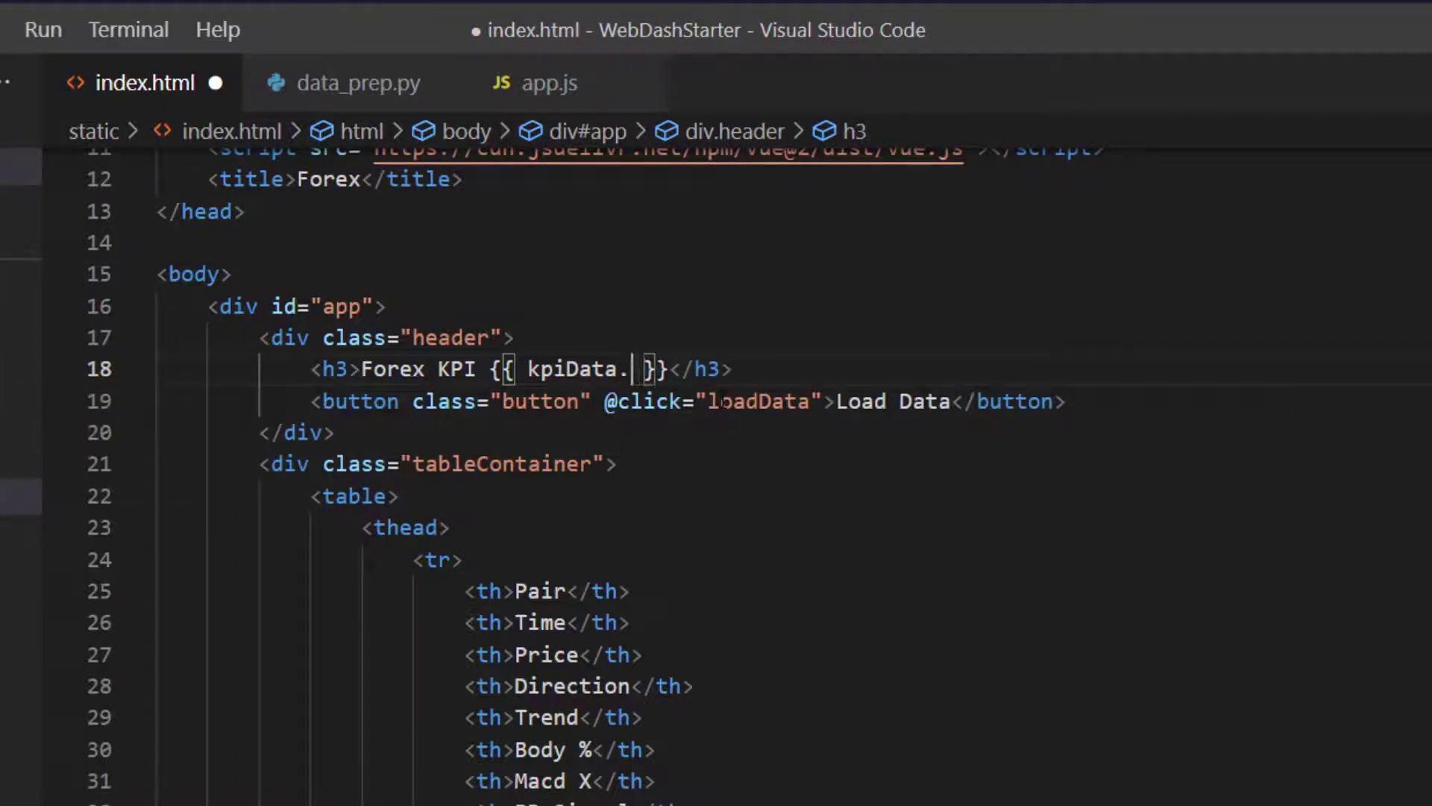
pyautogui.write('upda')
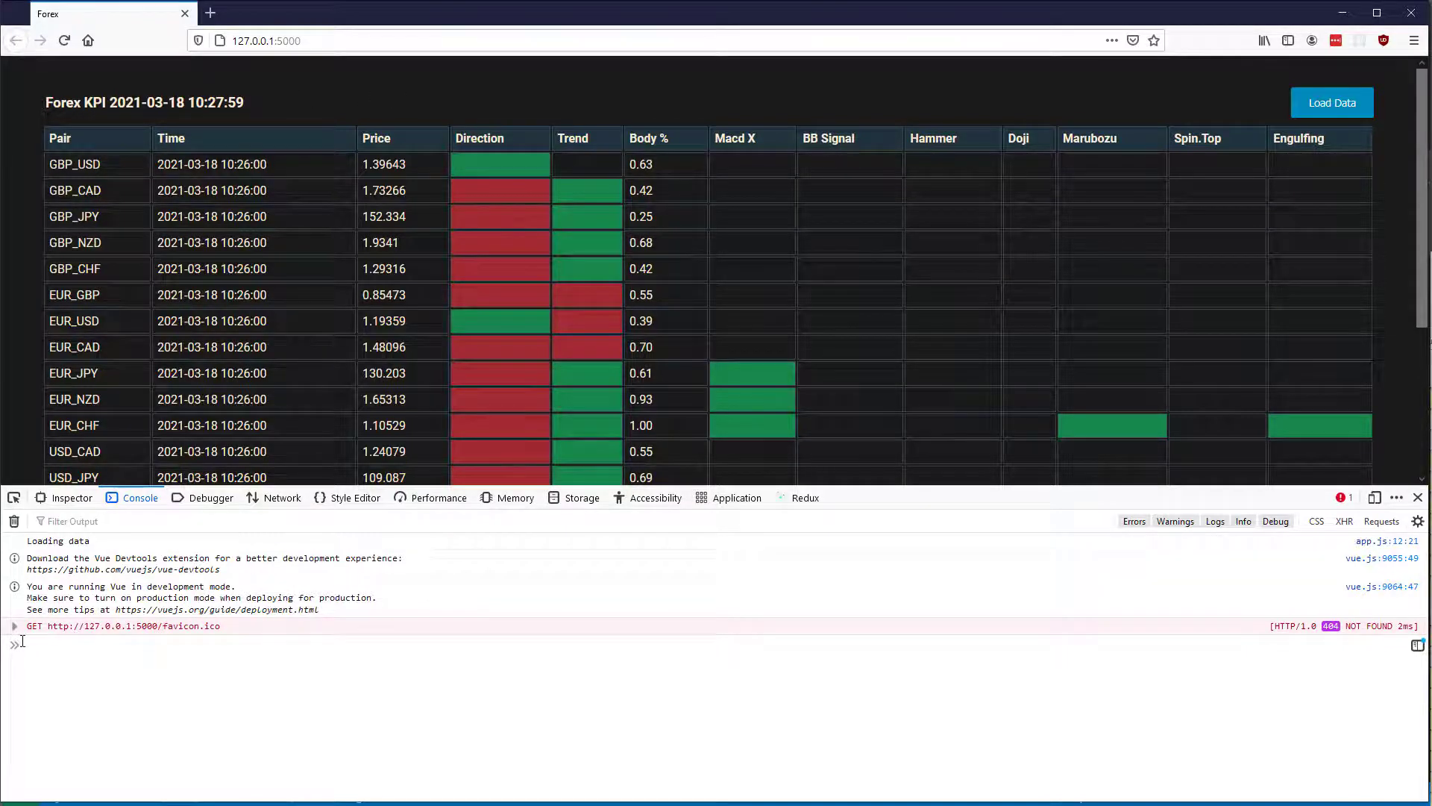
# Reload the dashboard and watch the console for repeated Loading data messages and the header timestamp.
pyautogui.click(1329, 103)
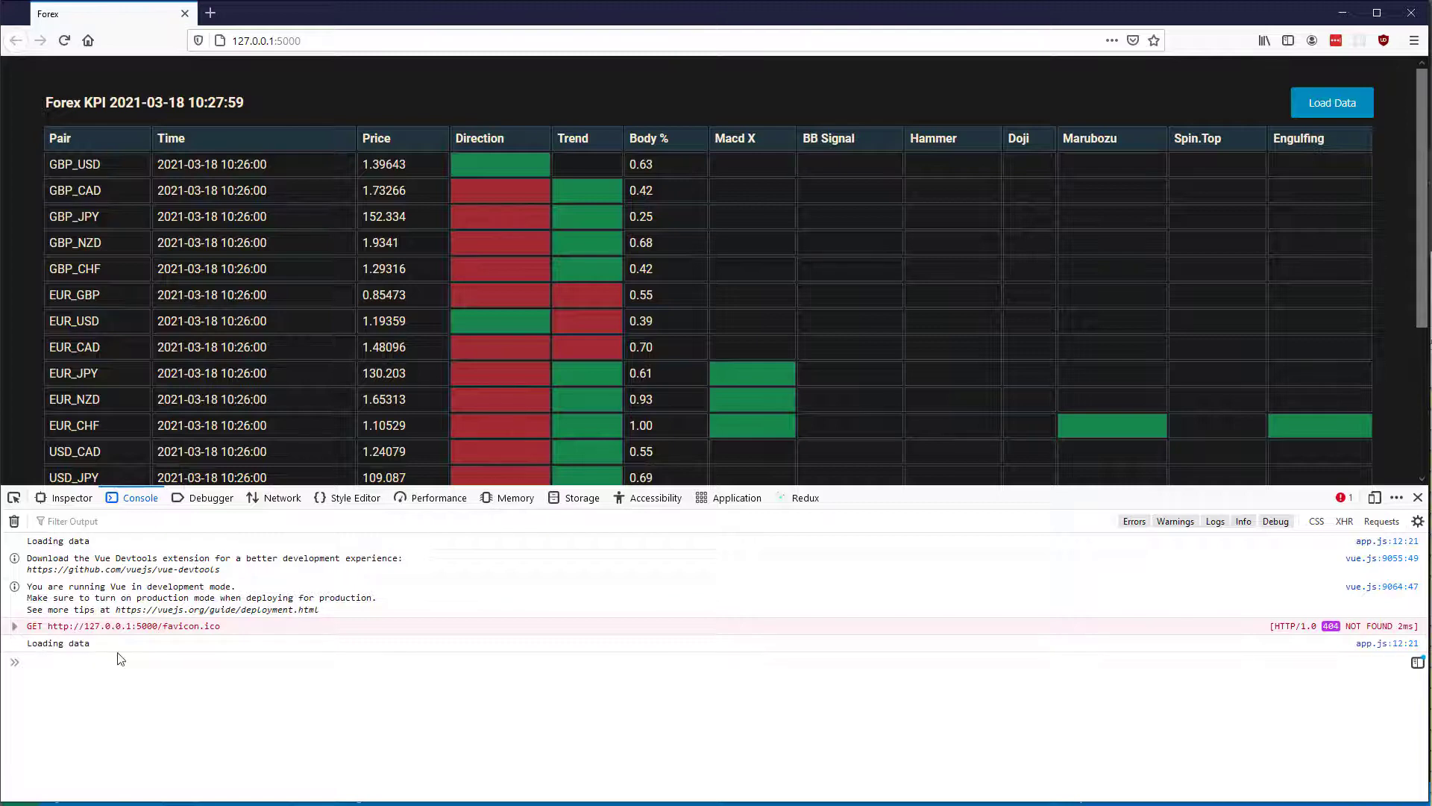
pyautogui.doubleClick(68, 643)
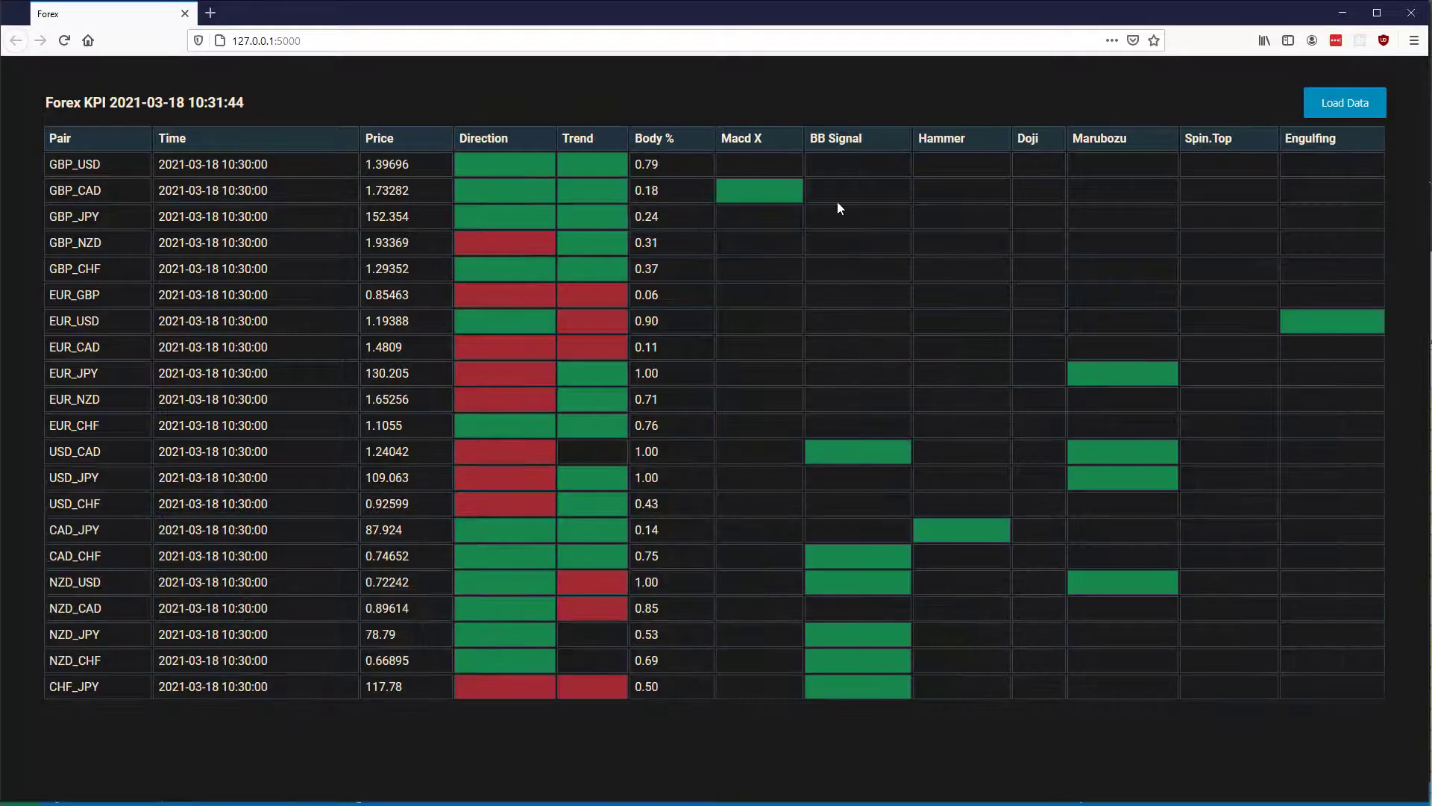
pyautogui.moveTo(240, 133)
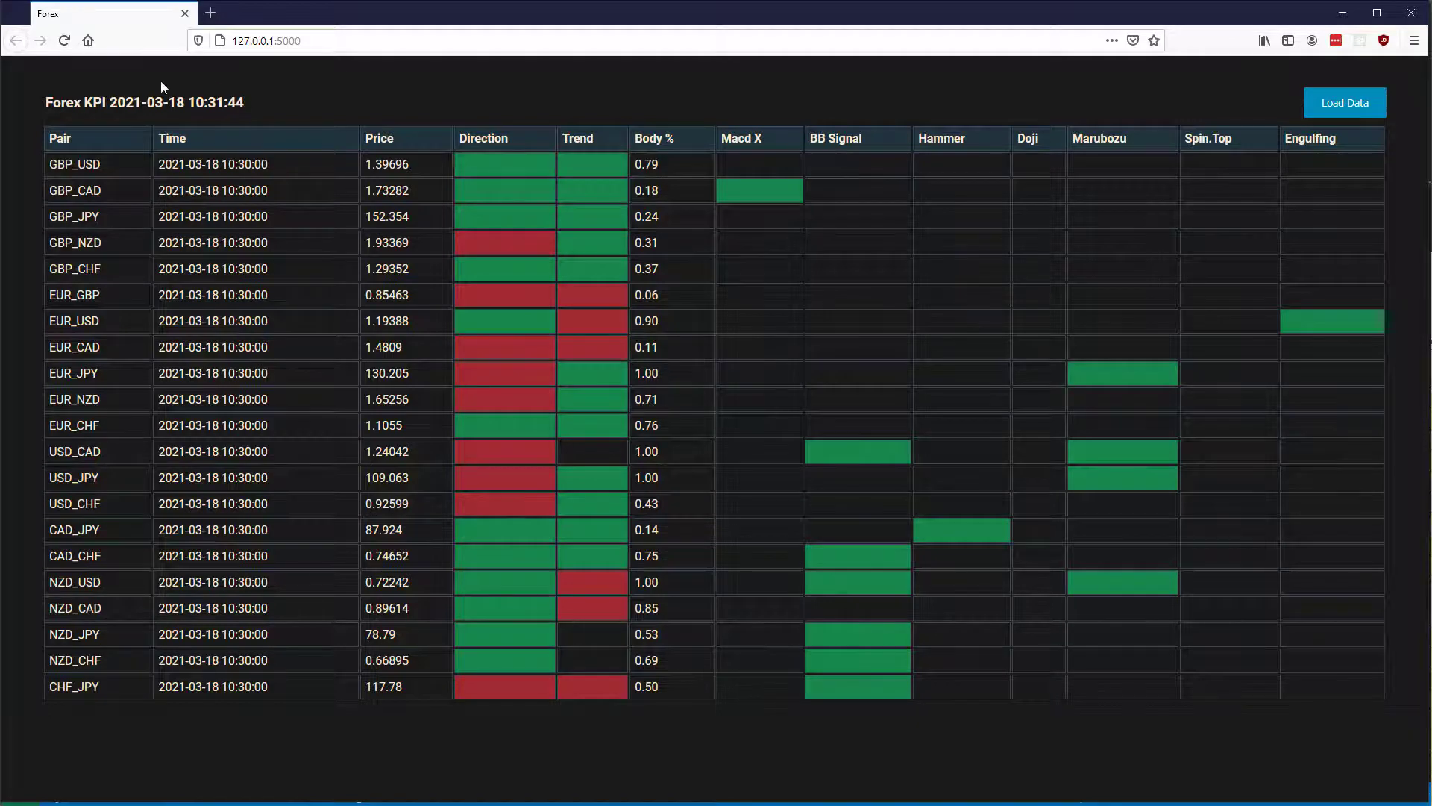
pyautogui.moveTo(177, 103); pyautogui.dragTo(233, 103)
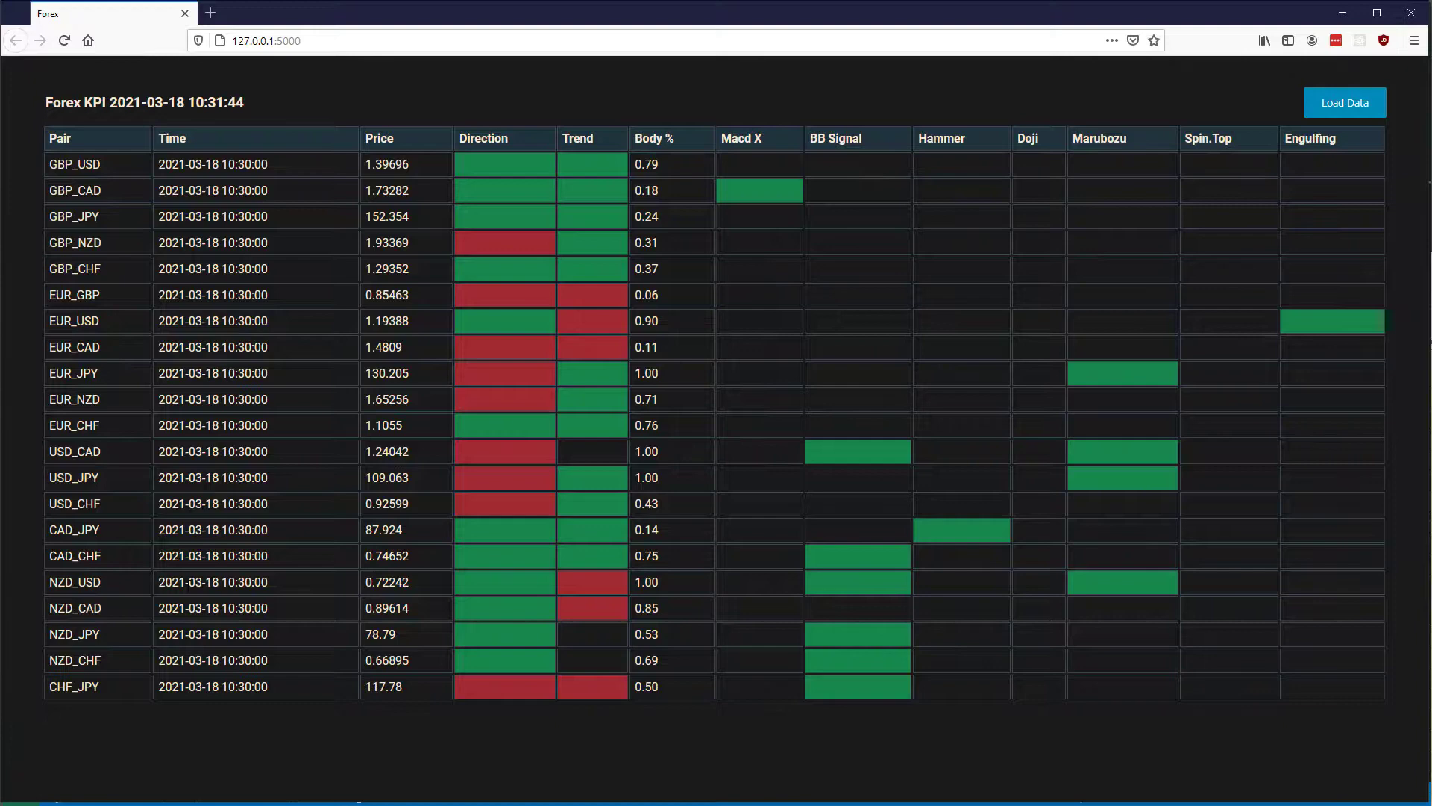
pyautogui.moveTo(1051, 561)
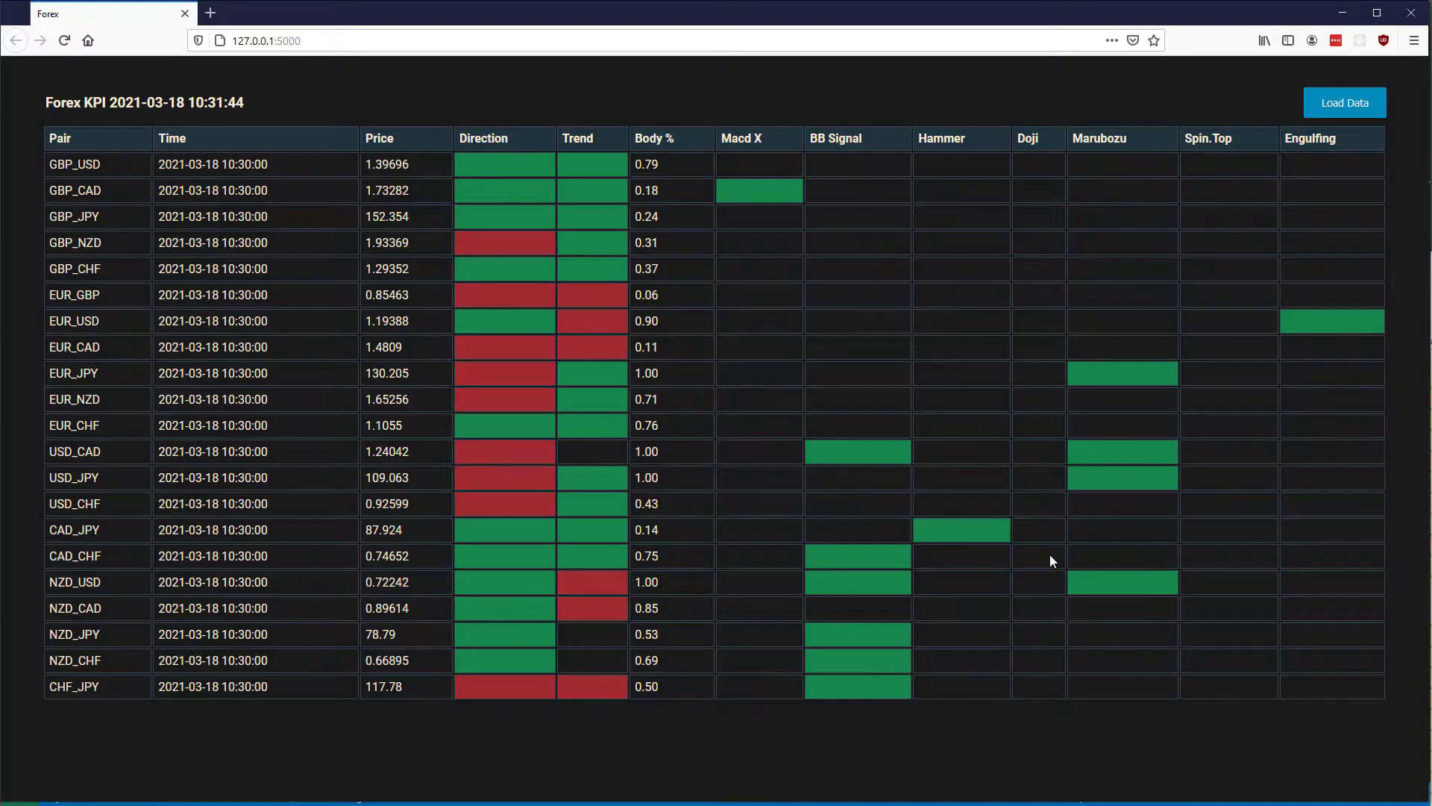
pyautogui.moveTo(718, 375)
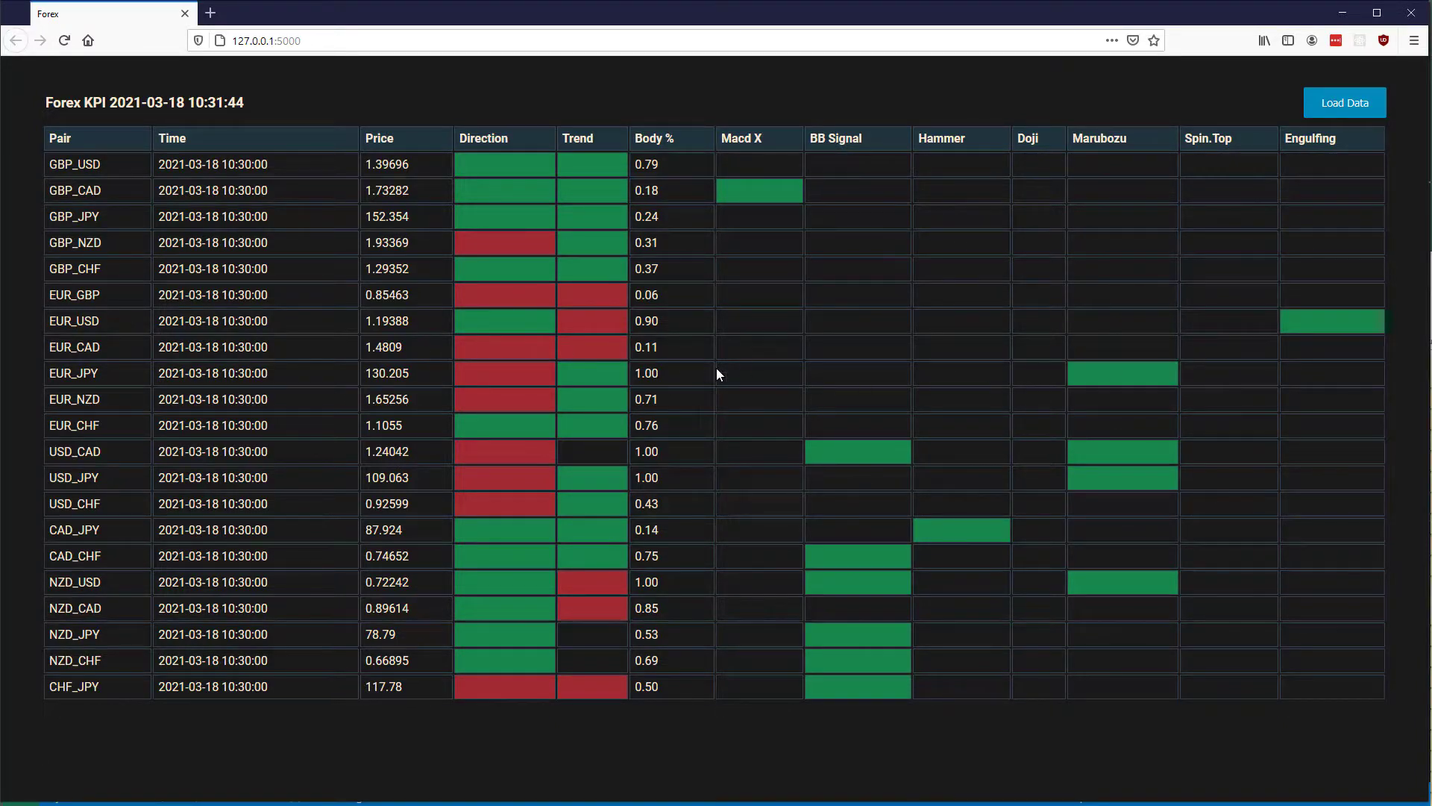
pyautogui.moveTo(779, 383)
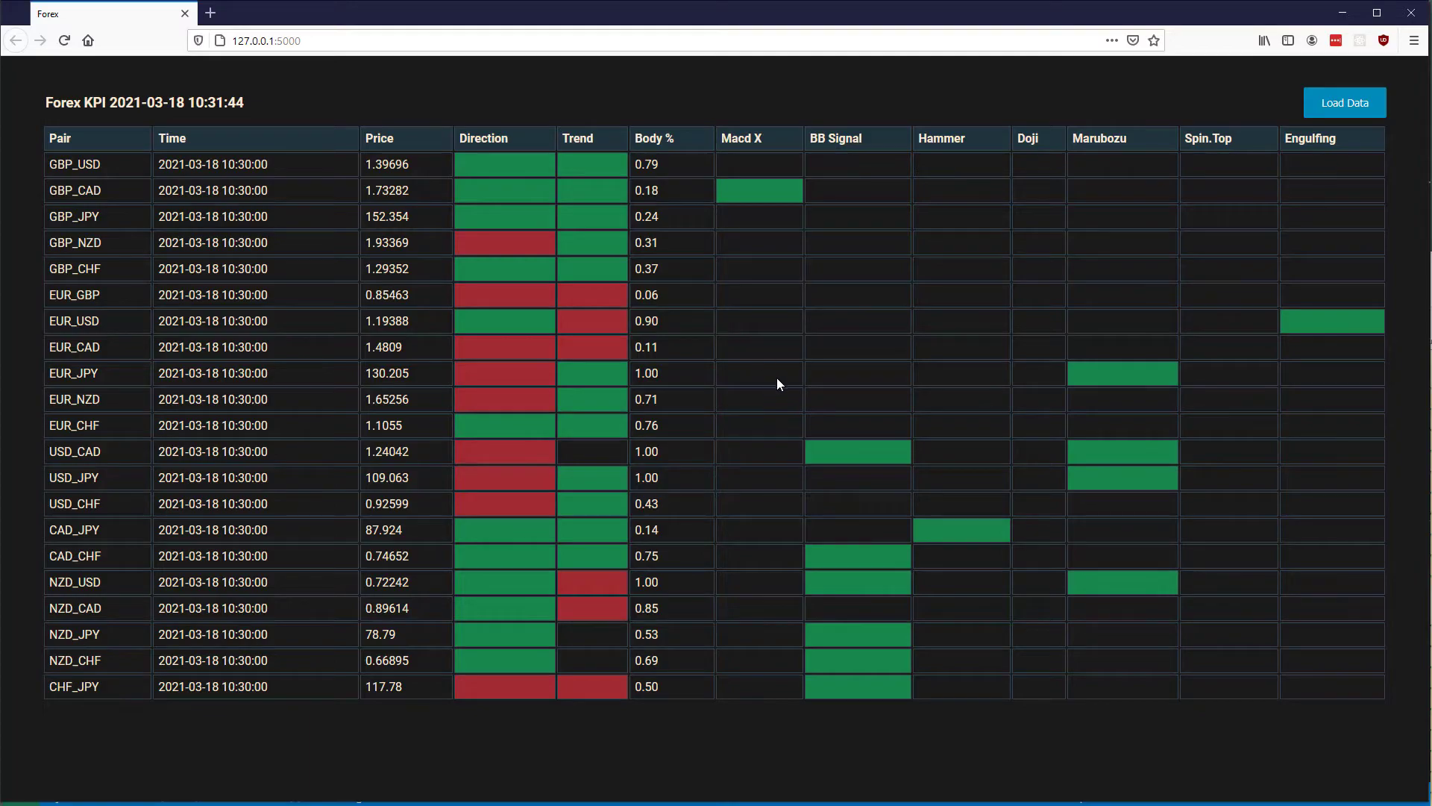